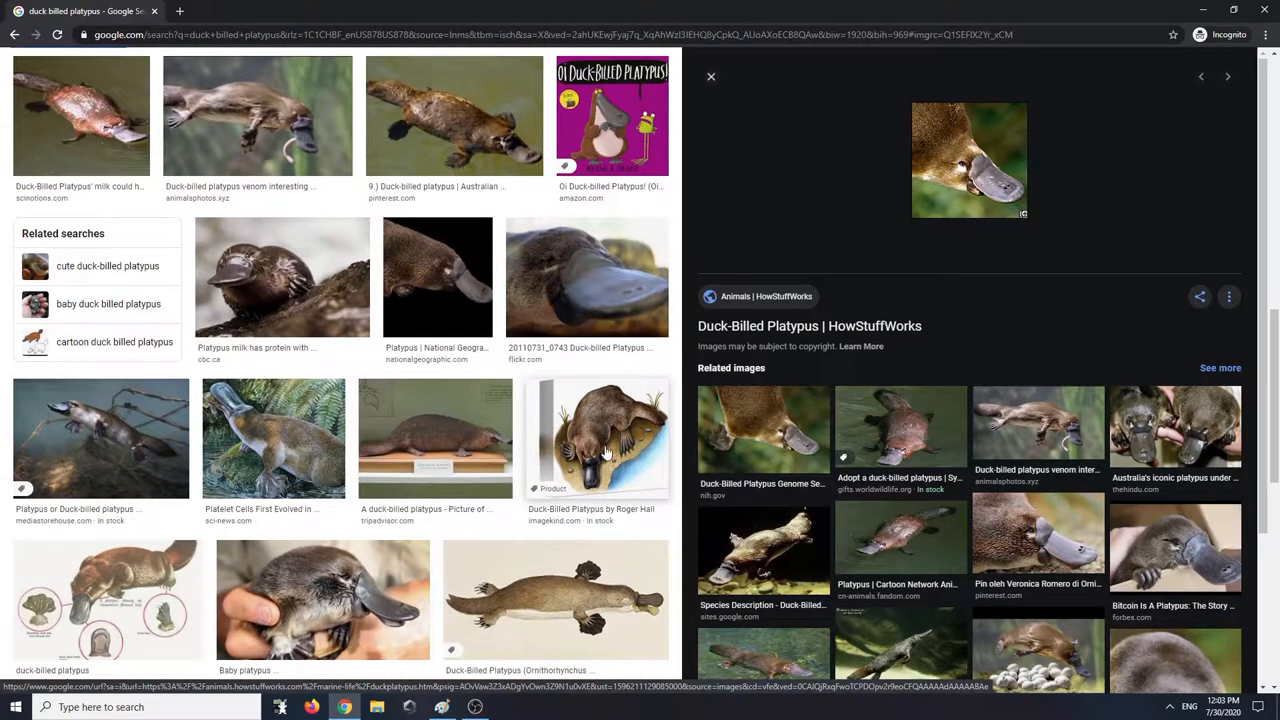
Scroll the duck-billed platypus image results and preview the cartoon platypus illustration
{"action": "scroll", "scroll_direction": "down", "scroll_amount": 3}
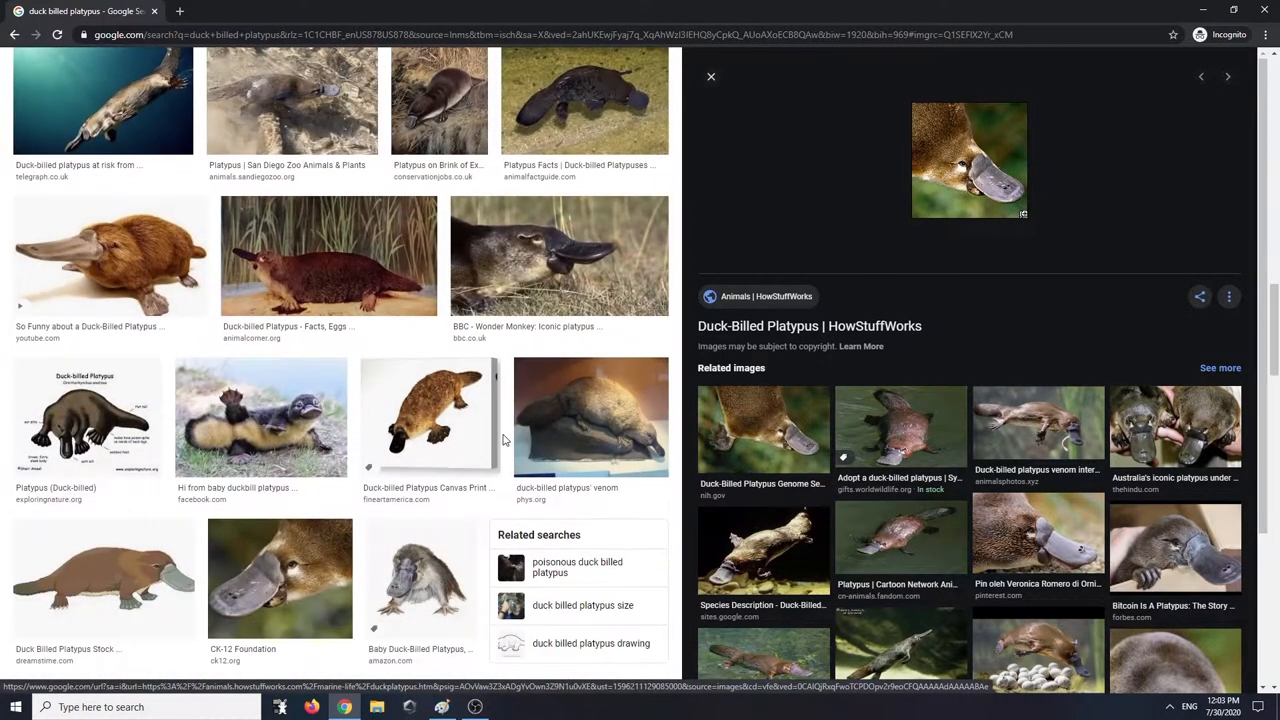
{"action": "scroll", "scroll_direction": "down", "scroll_amount": 3}
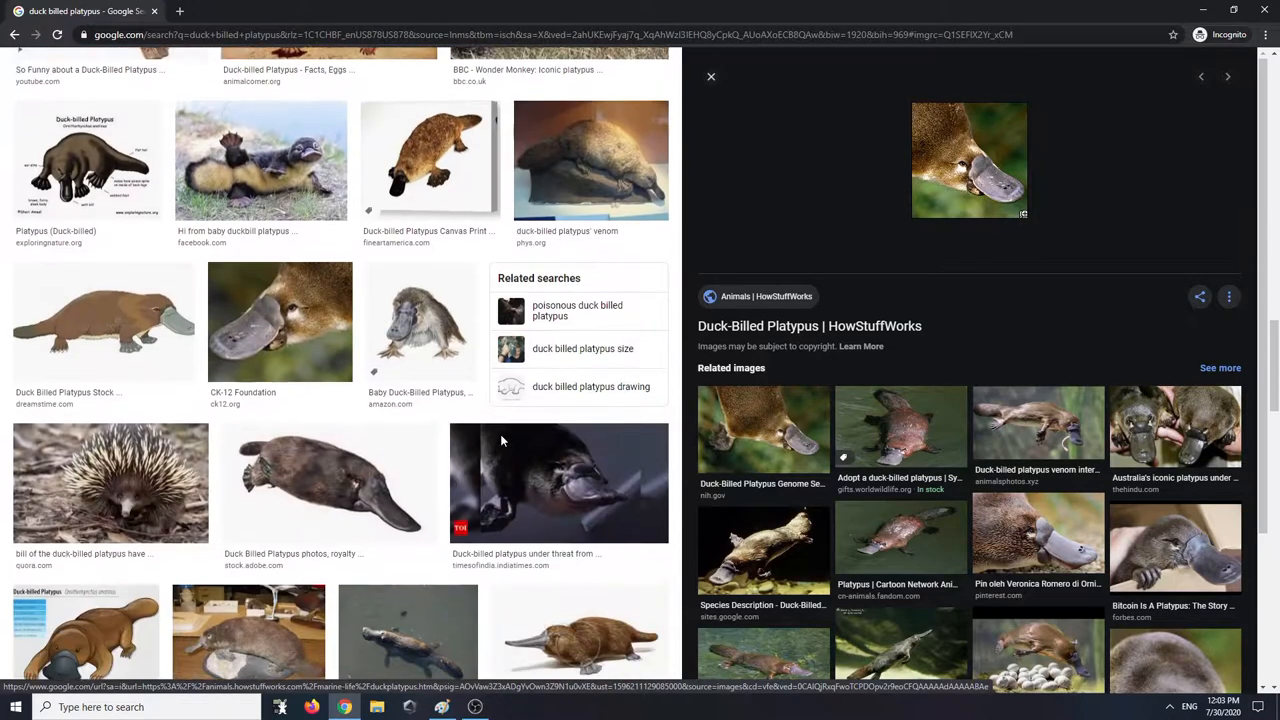
{"action": "left_click", "coordinate": [103, 312]}
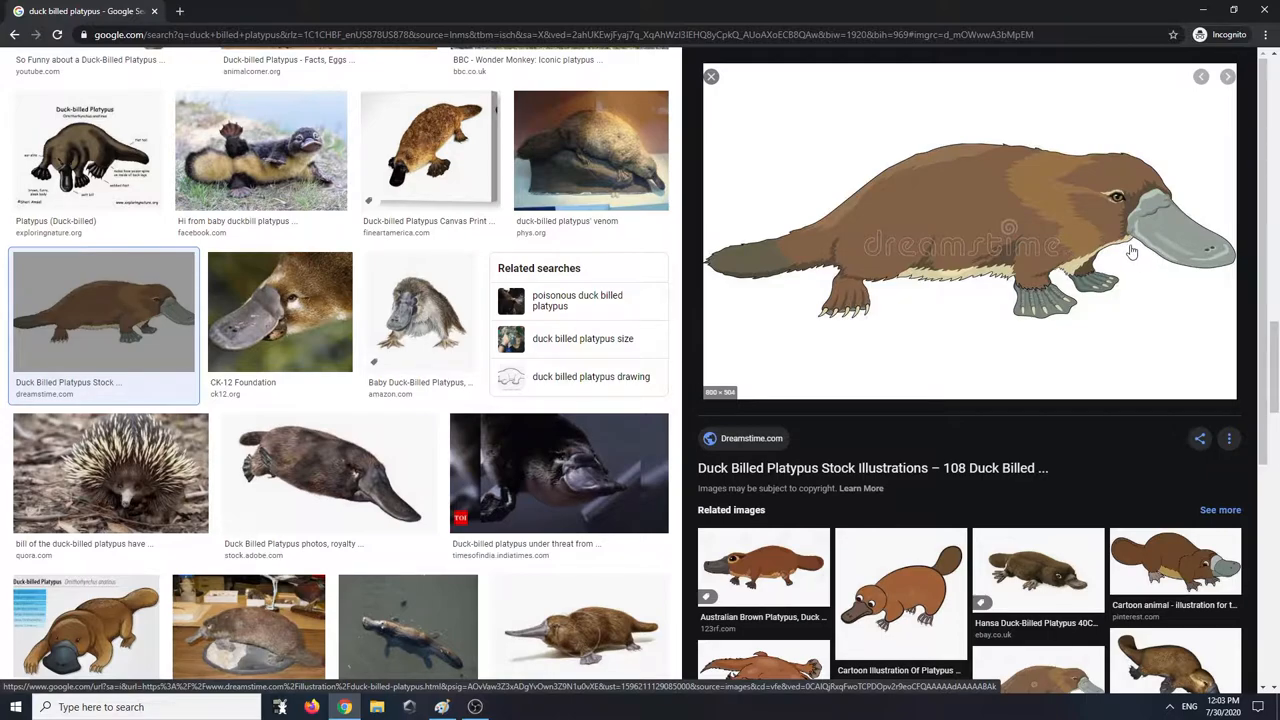
{"action": "mouse_move", "coordinate": [960, 211]}
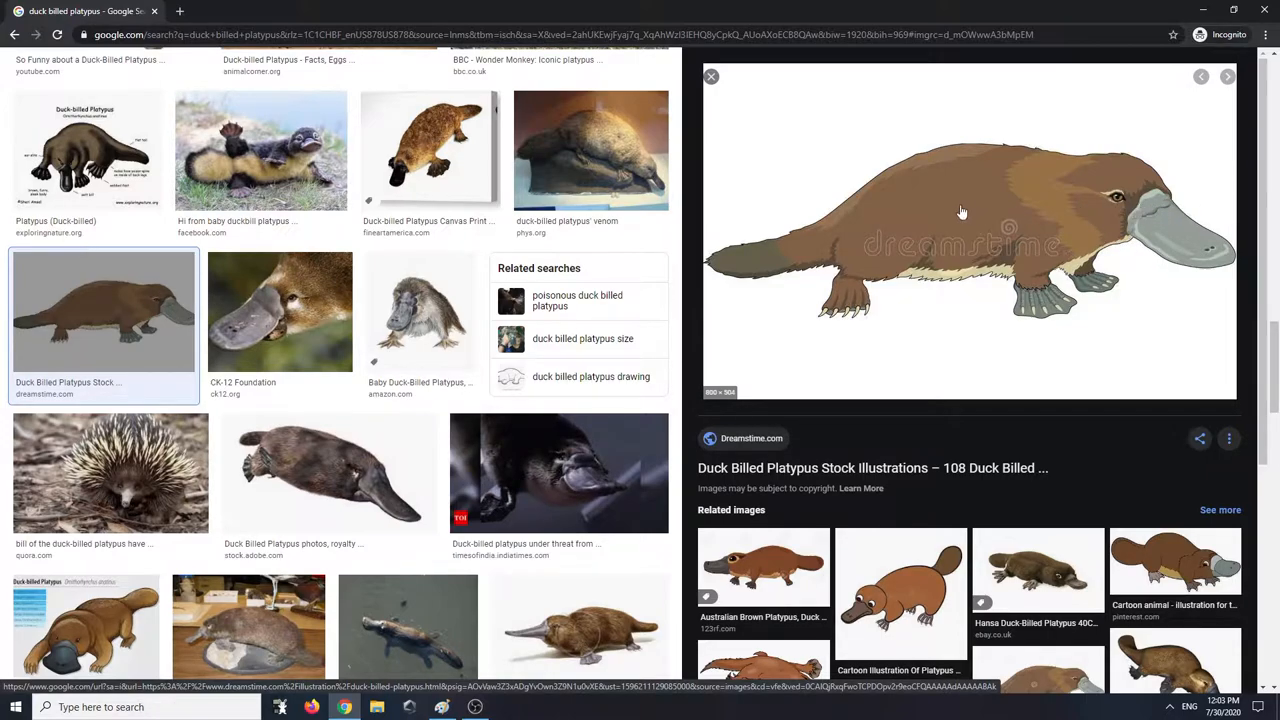
{"action": "mouse_move", "coordinate": [865, 485]}
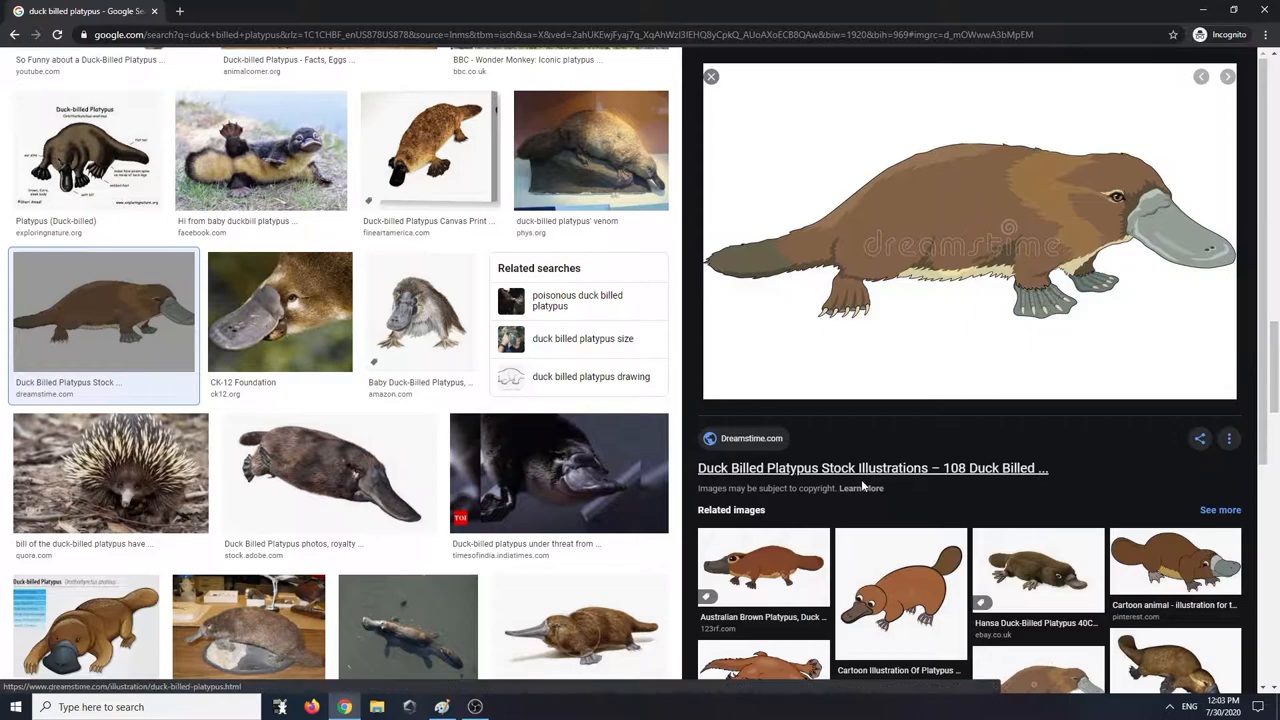
{"action": "scroll", "scroll_direction": "down", "scroll_amount": 3}
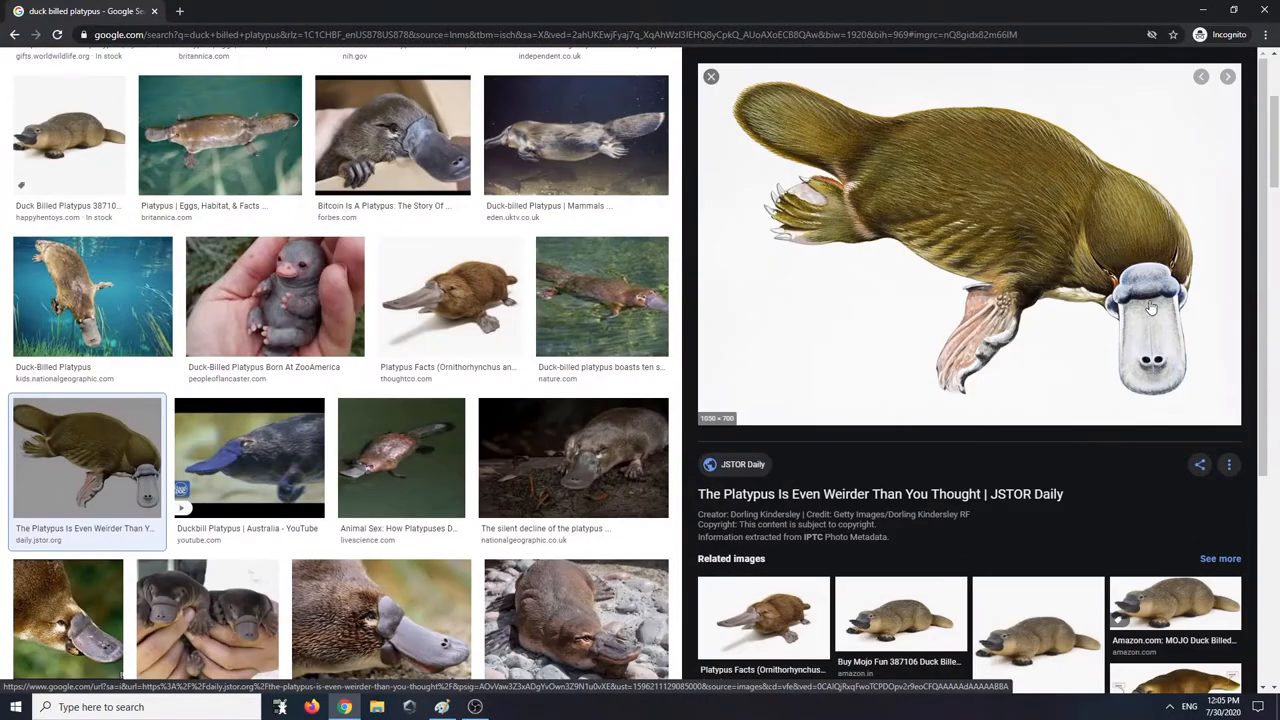
{"action": "mouse_move", "coordinate": [1160, 360]}
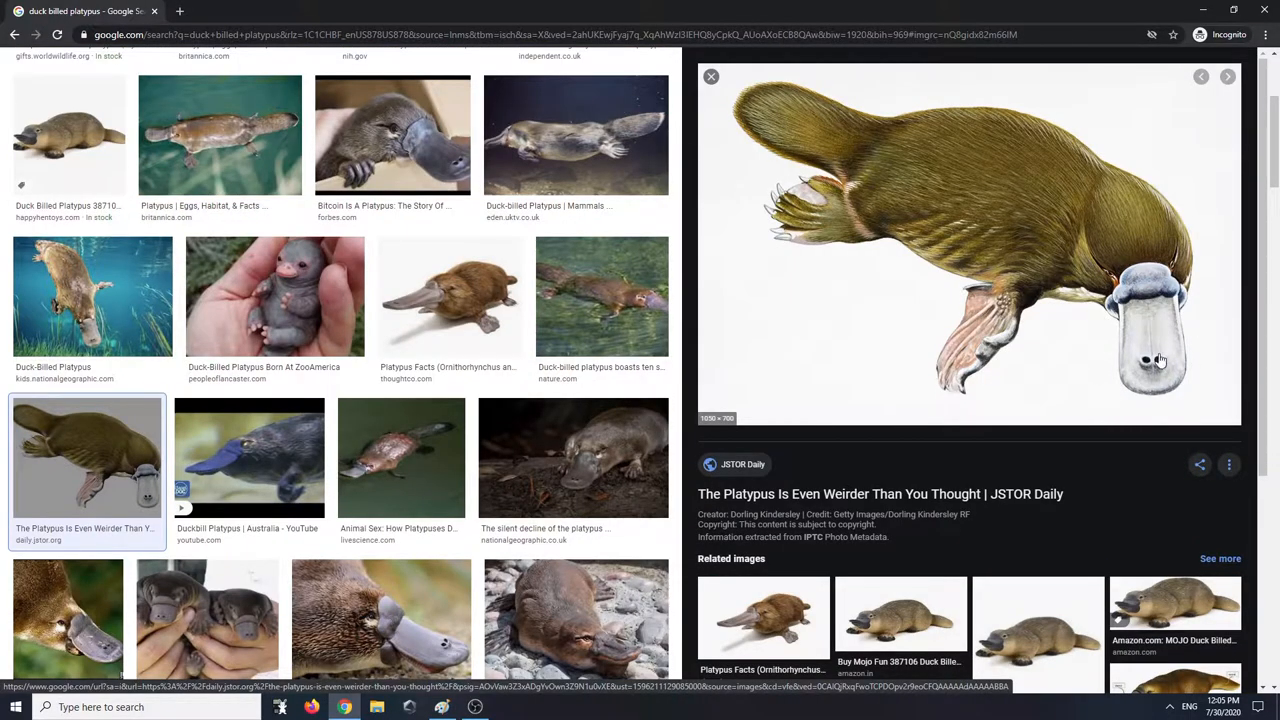
{"action": "mouse_move", "coordinate": [1147, 338]}
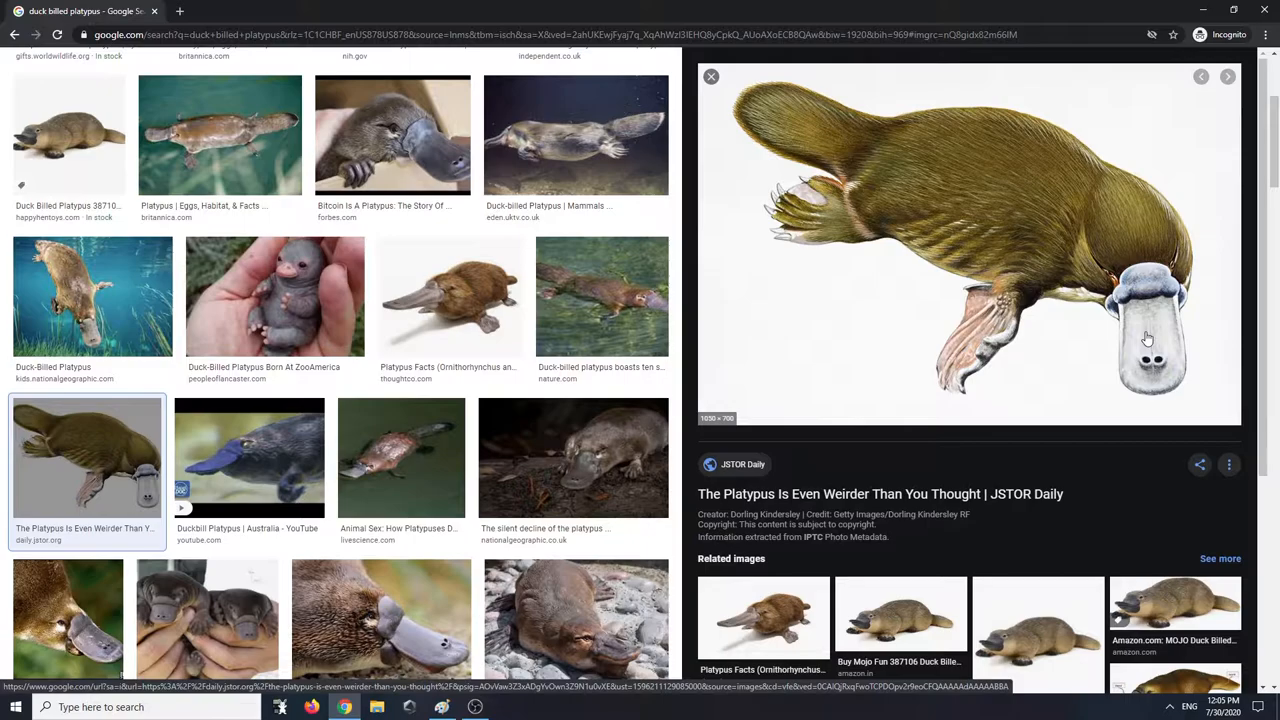
{"action": "mouse_move", "coordinate": [1120, 333]}
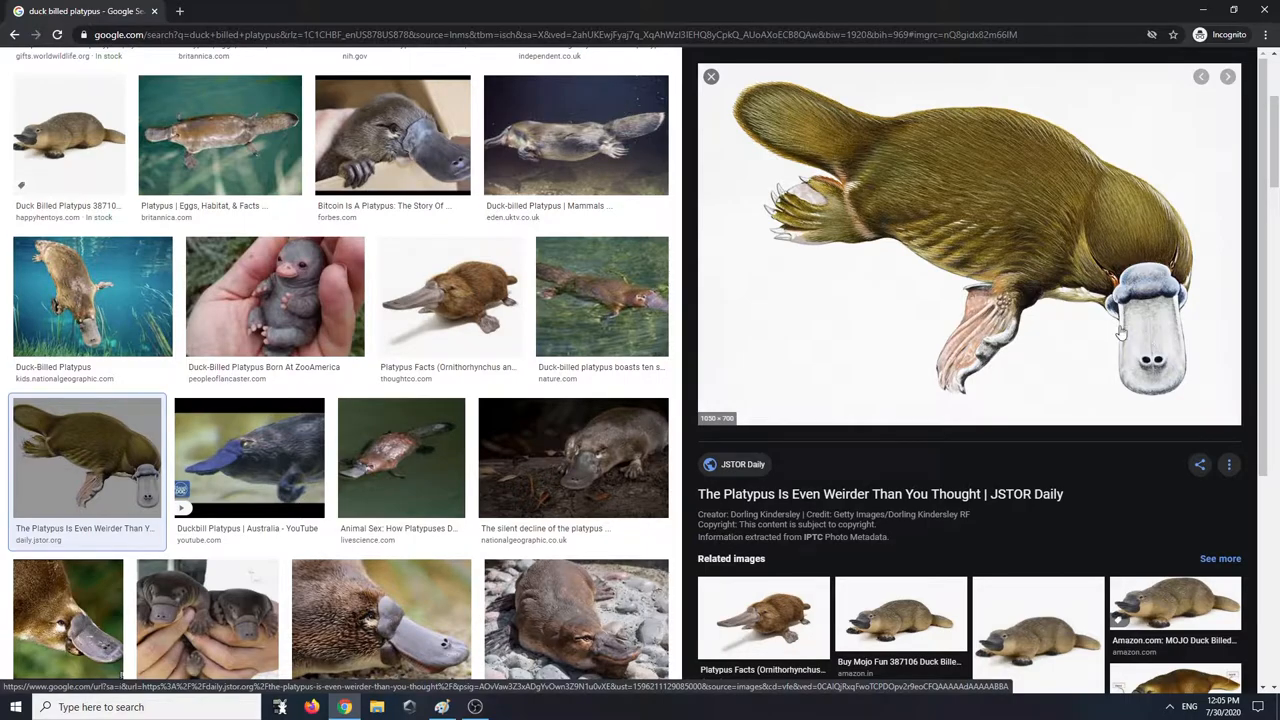
Preview the ThoughtCo 'Platypus Facts (Ornithorhynchus anatinus)' photo as a reference
{"action": "left_click", "coordinate": [449, 295]}
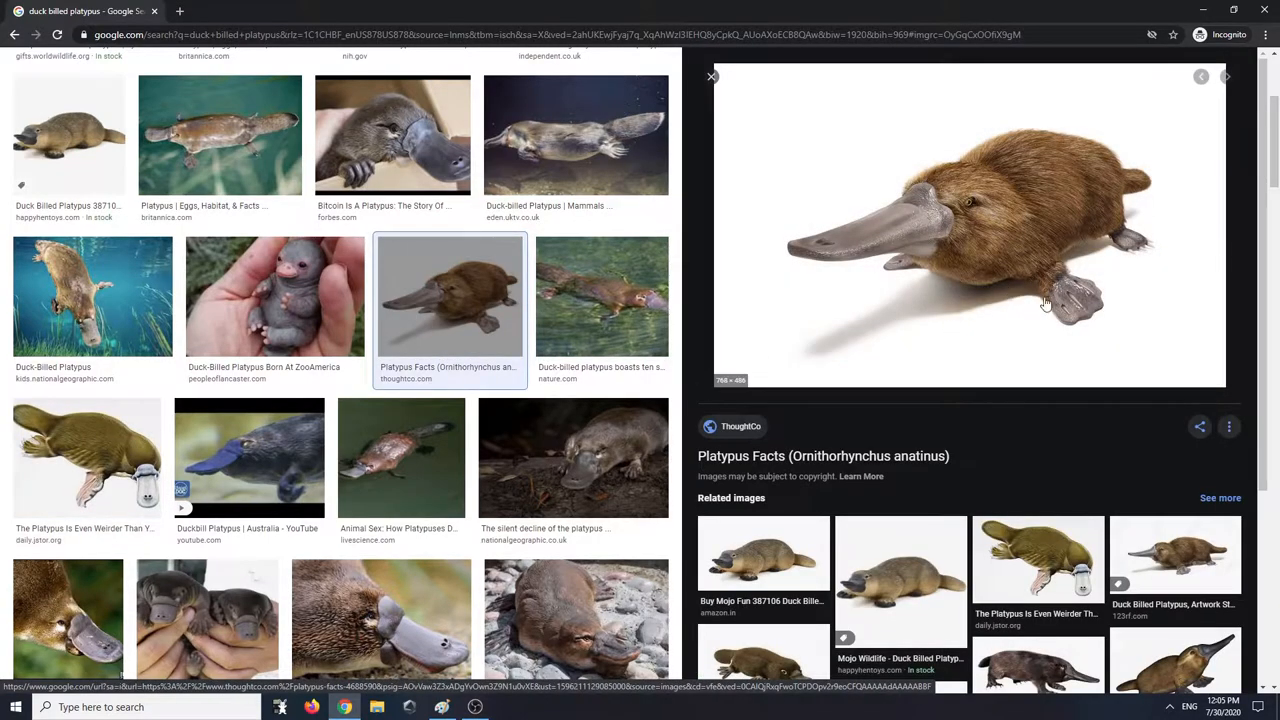
{"action": "mouse_move", "coordinate": [847, 261]}
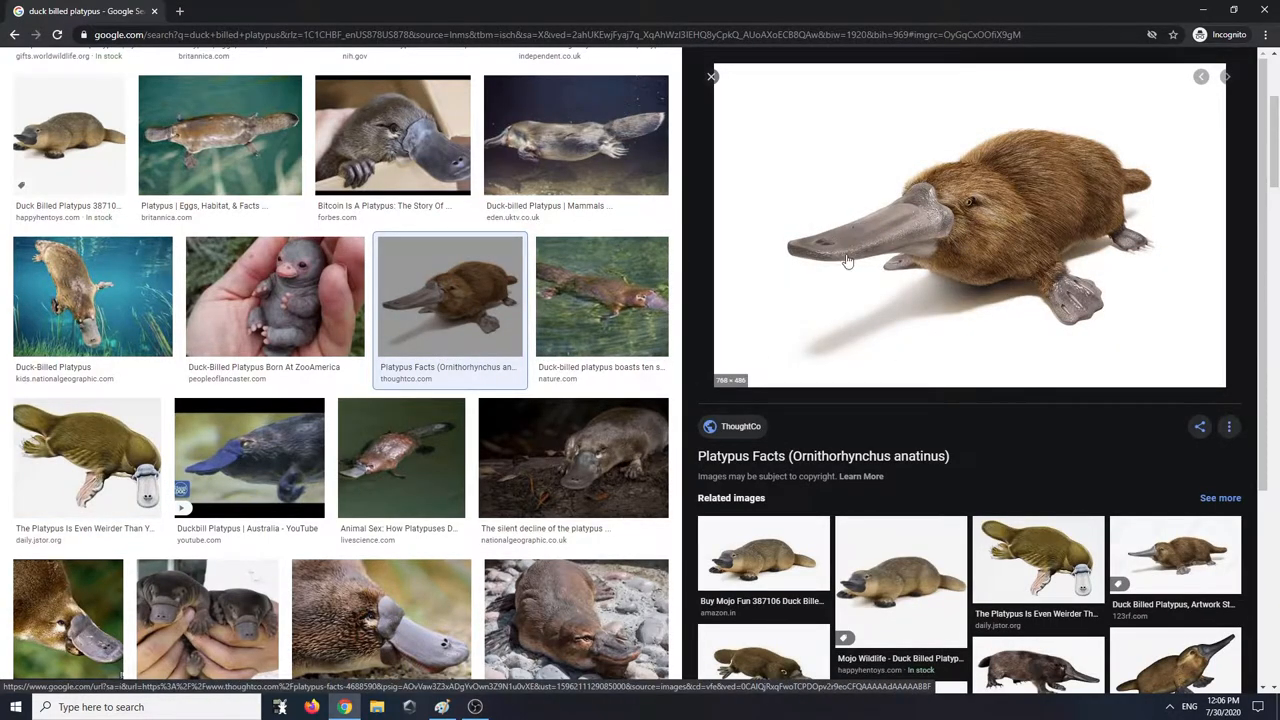
{"action": "mouse_move", "coordinate": [980, 225]}
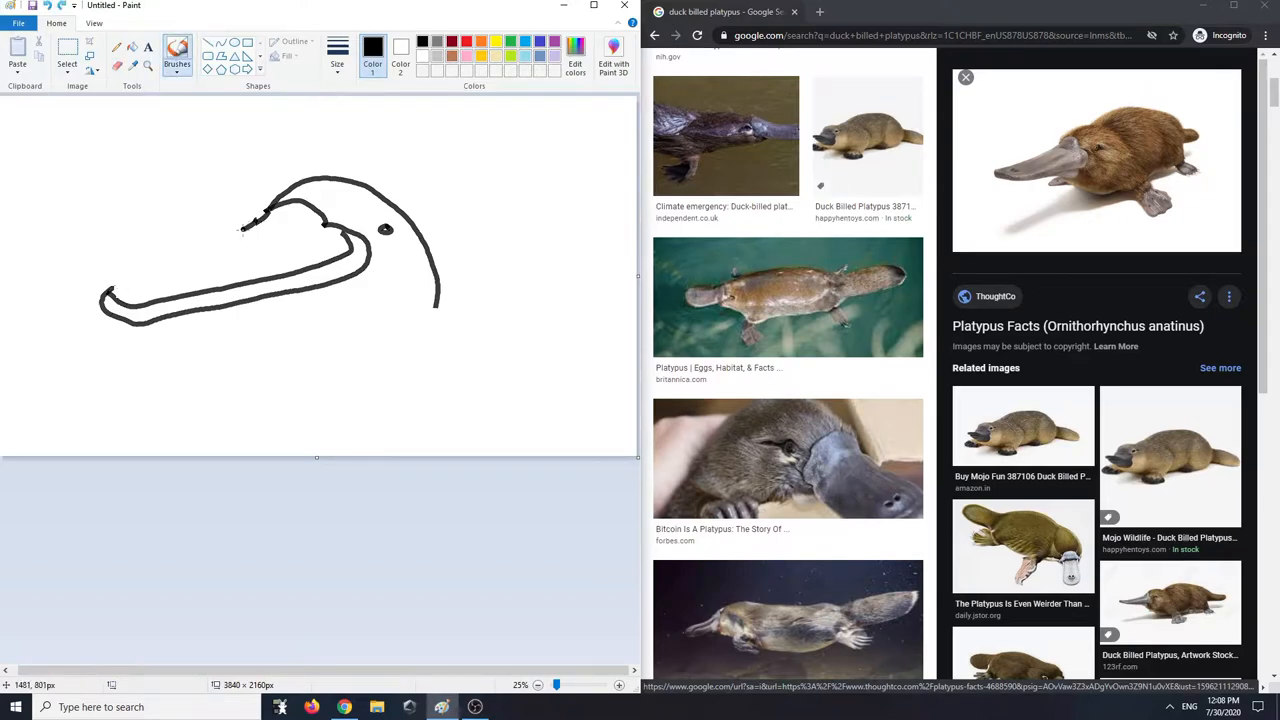
Close off the bill tip with the brush, then switch to the Eraser to fix the head curve
{"action": "left_click_drag", "start_coordinate": [105, 300], "coordinate": [255, 222]}
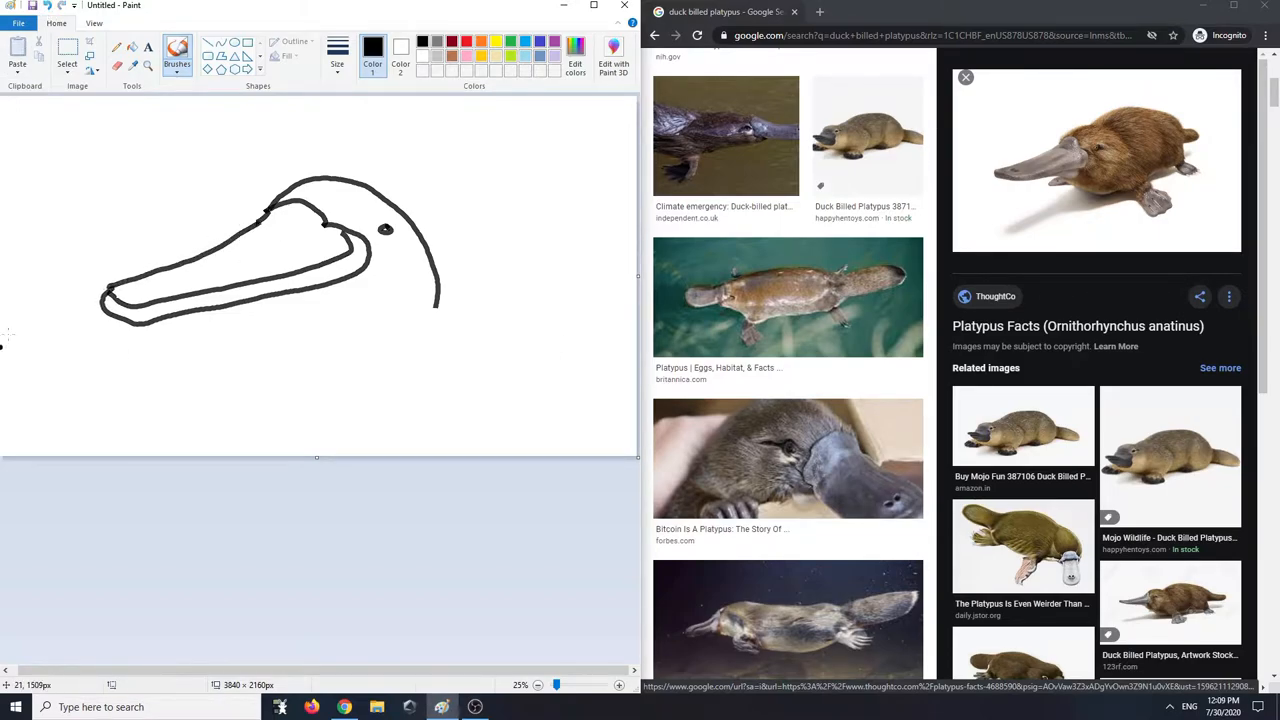
{"action": "left_click", "coordinate": [150, 290]}
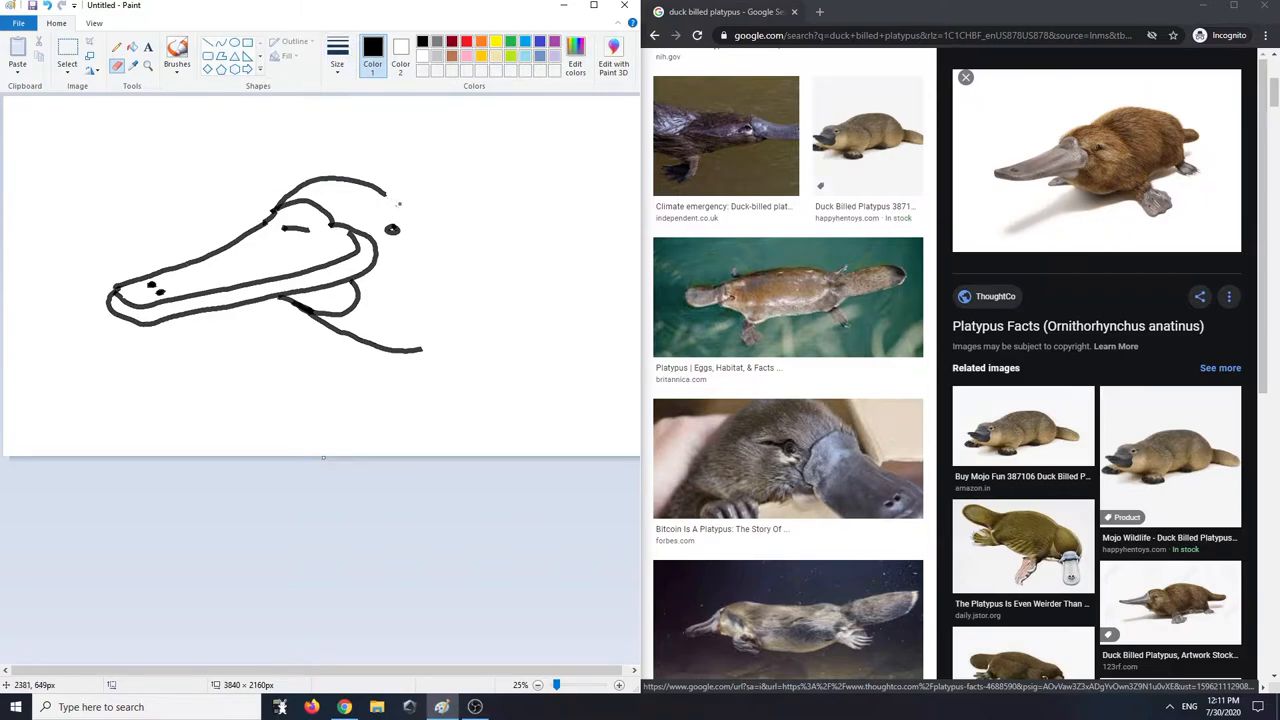
Draw the head's top and back curve, stick figures on the bill, and the lower outline down the canvas
{"action": "left_click_drag", "start_coordinate": [335, 180], "coordinate": [430, 210]}
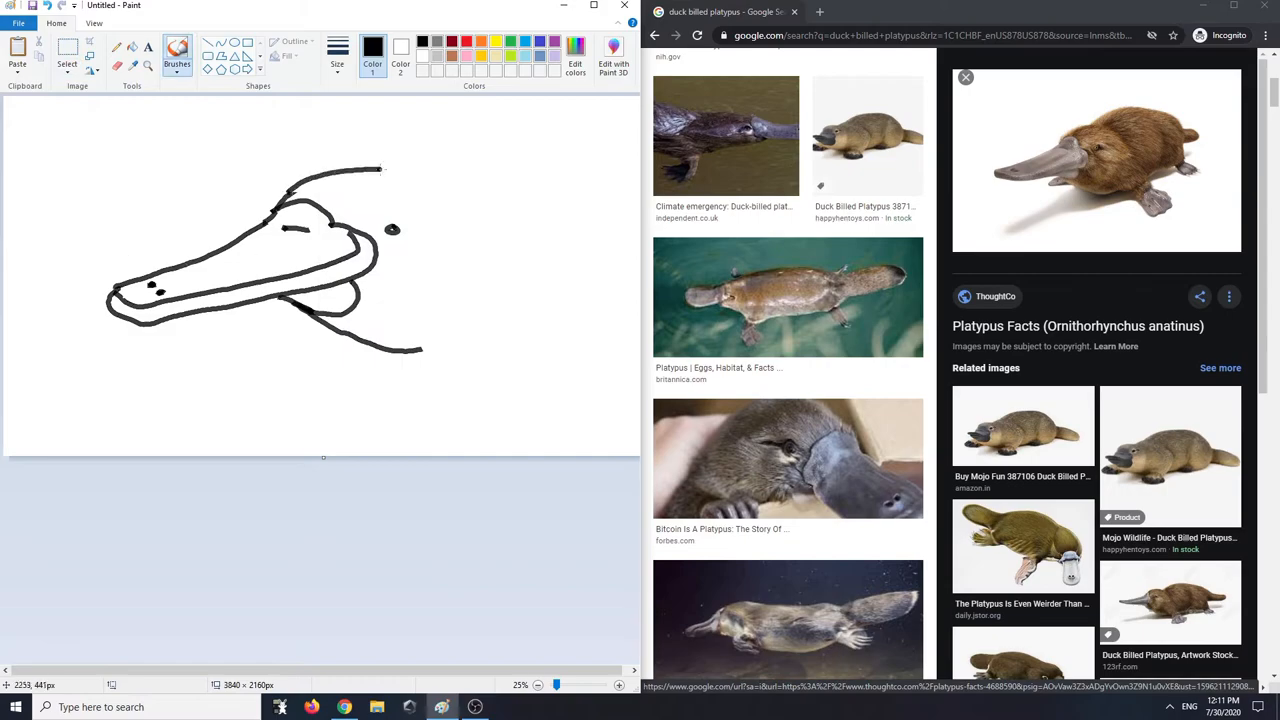
{"action": "left_click_drag", "start_coordinate": [380, 170], "coordinate": [465, 230]}
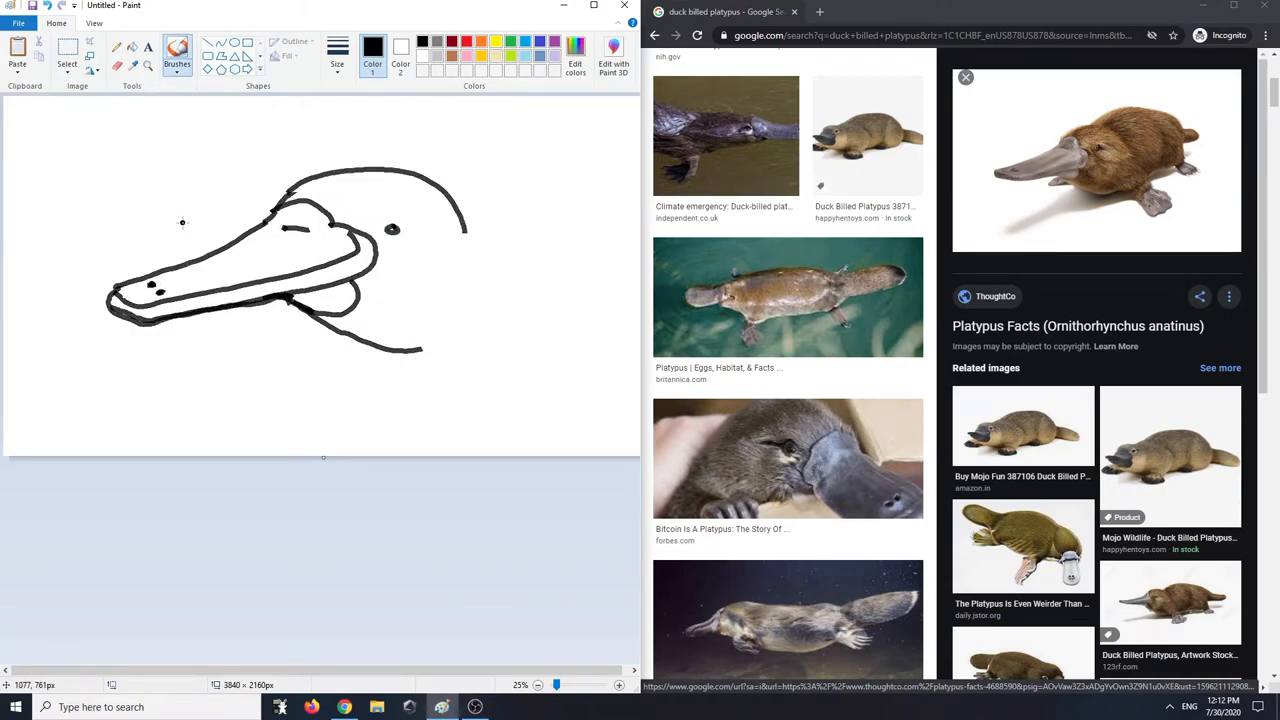
{"action": "left_click_drag", "start_coordinate": [185, 210], "coordinate": [70, 395]}
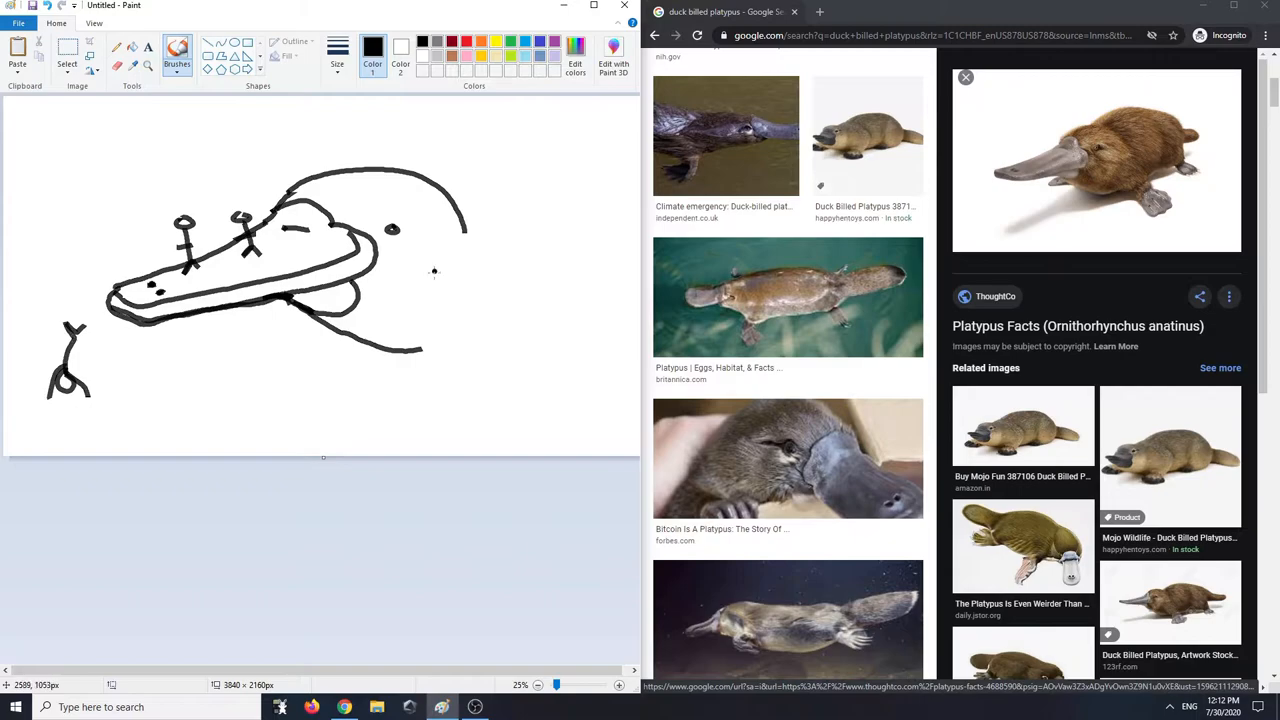
{"action": "mouse_move", "coordinate": [428, 301]}
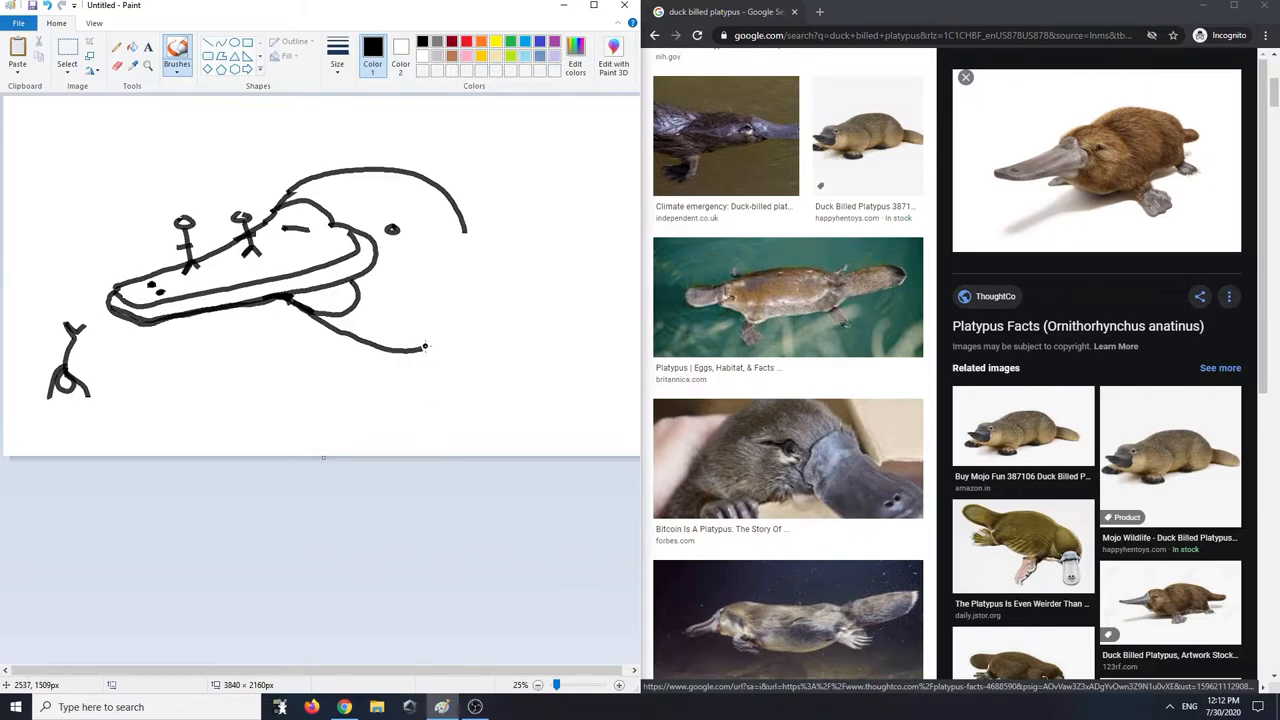
{"action": "left_click_drag", "start_coordinate": [418, 290], "coordinate": [418, 450]}
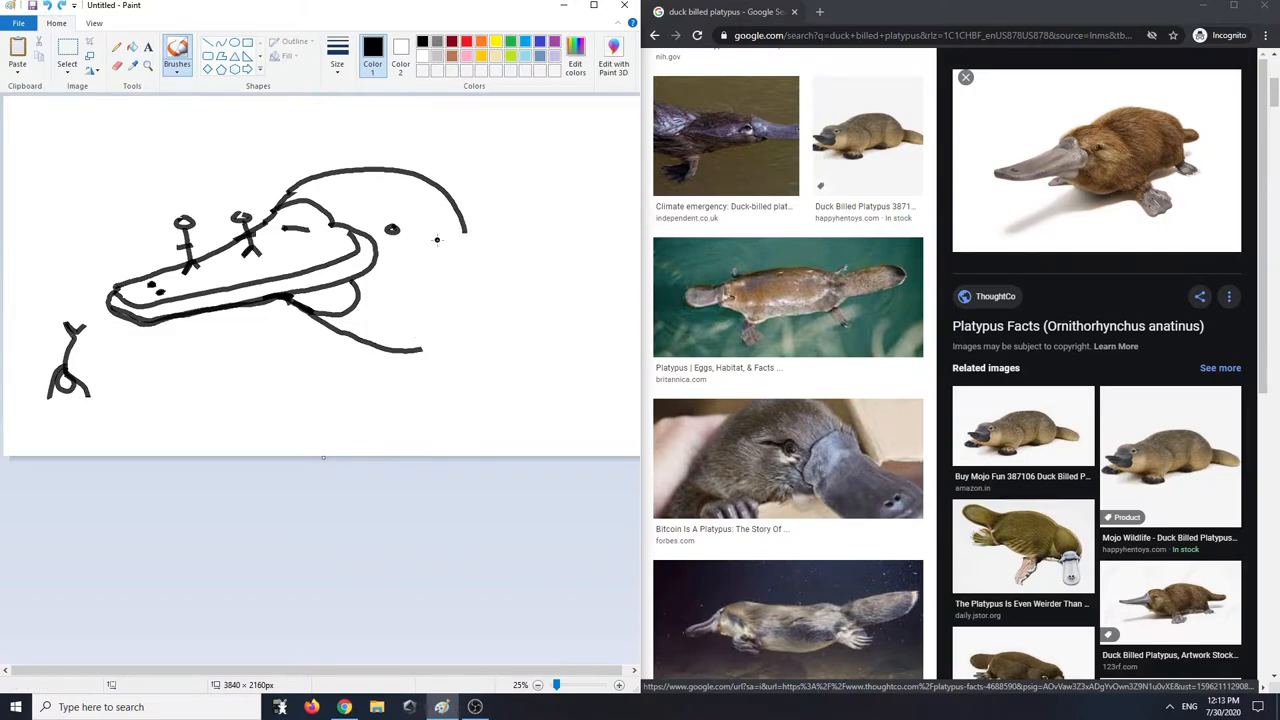
{"action": "left_click_drag", "start_coordinate": [418, 237], "coordinate": [418, 450]}
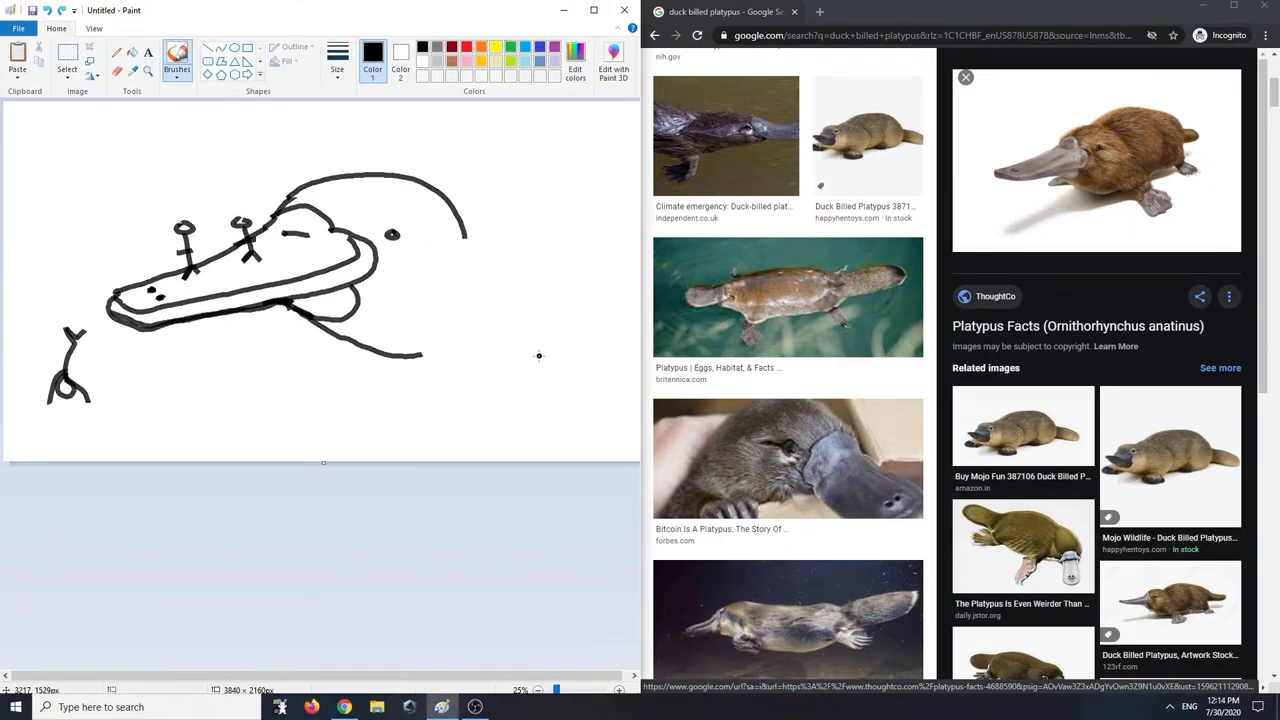
Draw the stair-step back edge of the head and adjust the brush line thickness
{"action": "left_click_drag", "start_coordinate": [420, 240], "coordinate": [540, 360]}
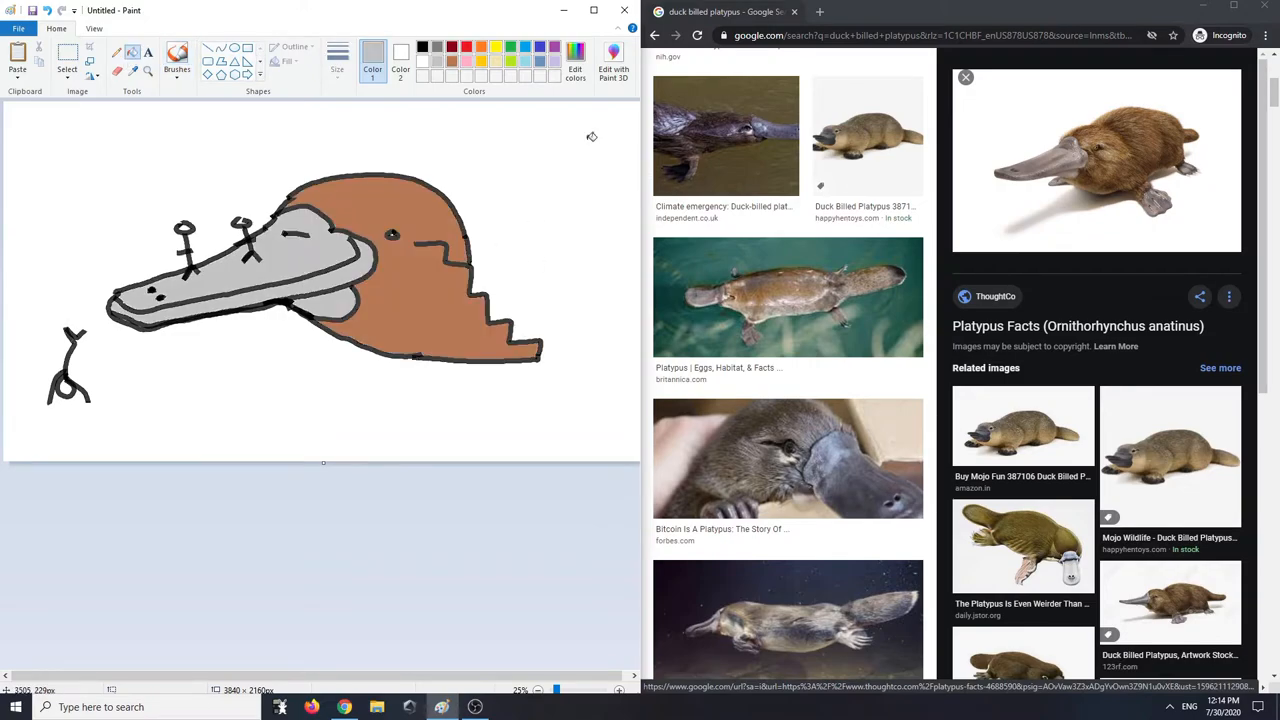
{"action": "mouse_move", "coordinate": [140, 256]}
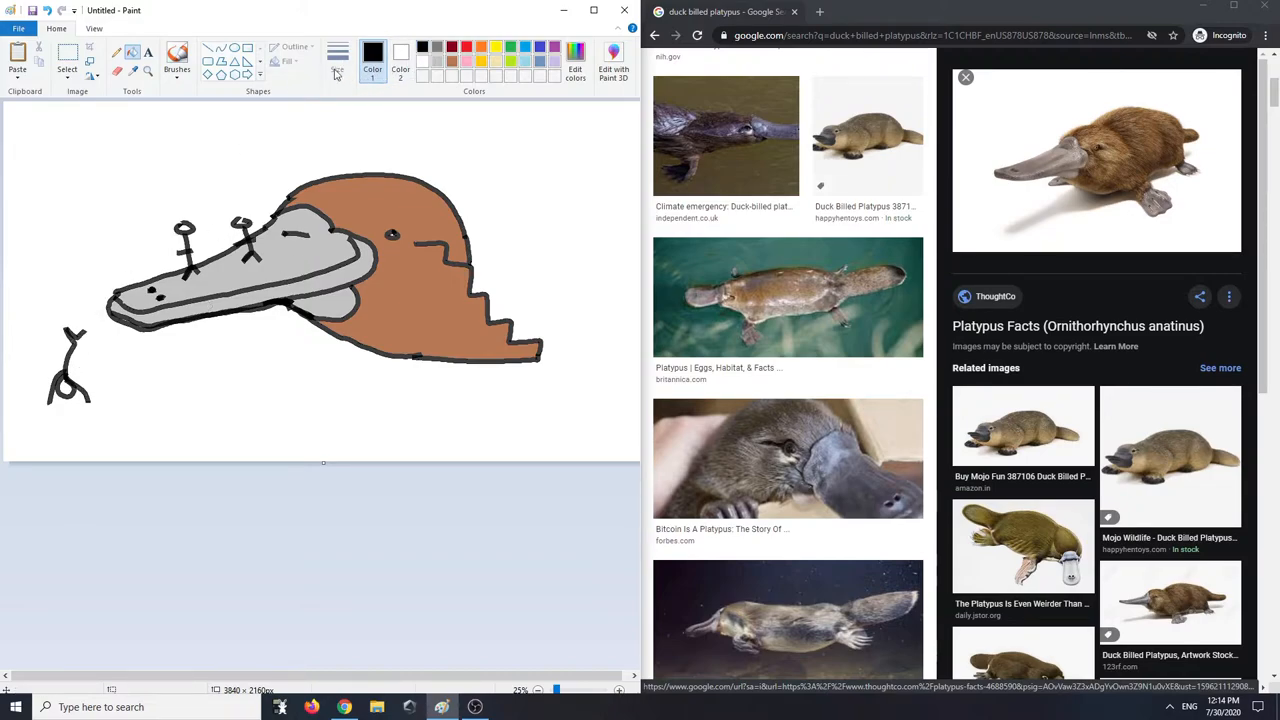
{"action": "left_click", "coordinate": [177, 57]}
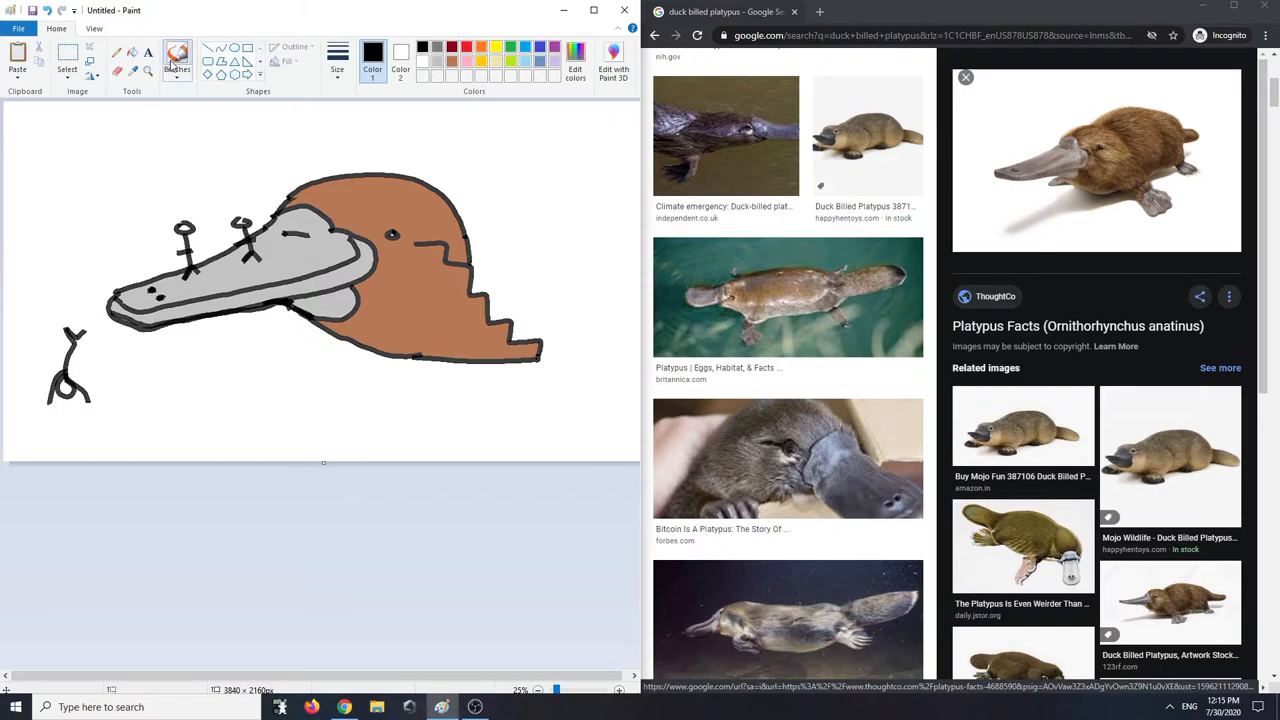
{"action": "left_click", "coordinate": [177, 57]}
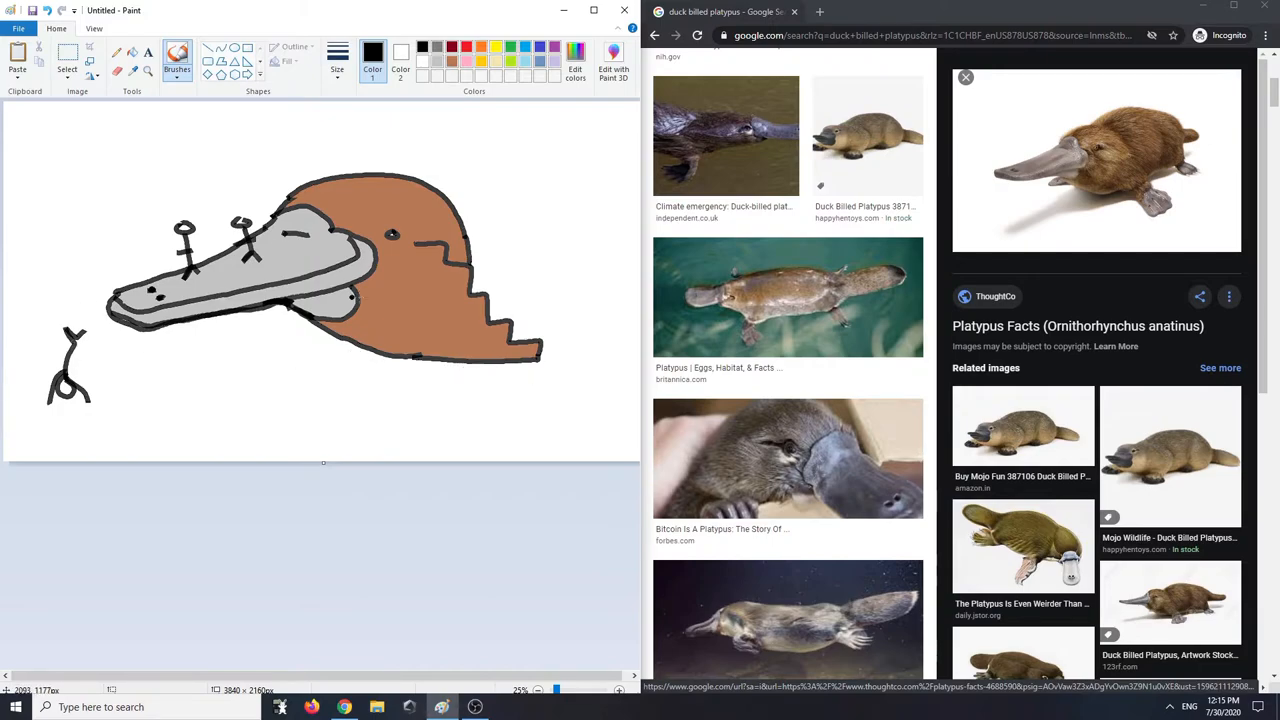
Draw a stick figure on the steps and more figures along the bottom beside the head
{"action": "left_click_drag", "start_coordinate": [510, 280], "coordinate": [610, 350]}
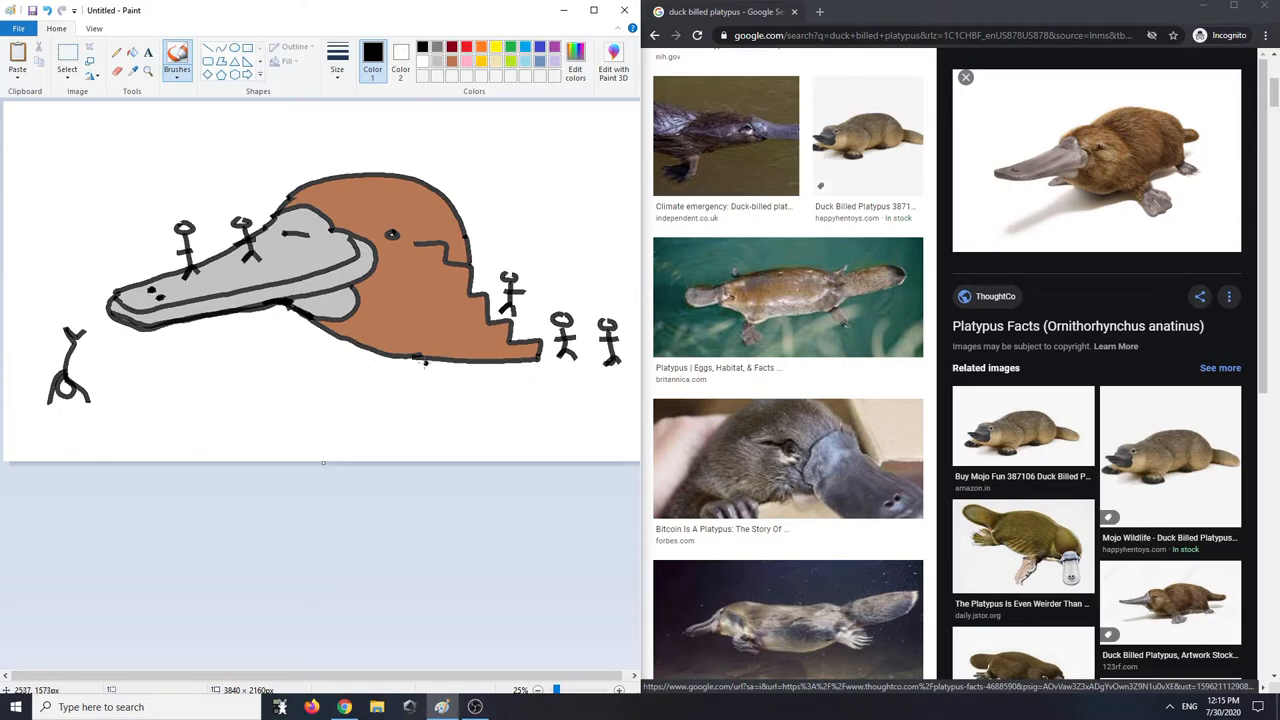
{"action": "left_click_drag", "start_coordinate": [8, 393], "coordinate": [523, 458]}
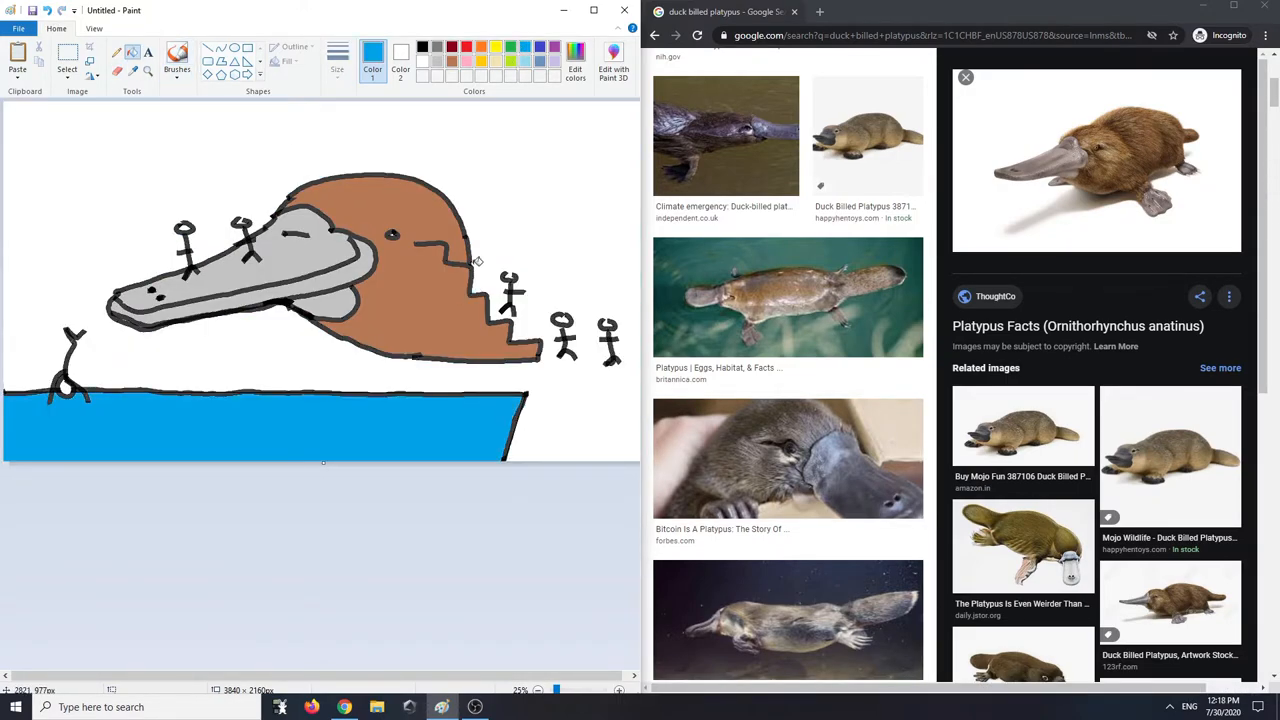
{"action": "mouse_move", "coordinate": [253, 348]}
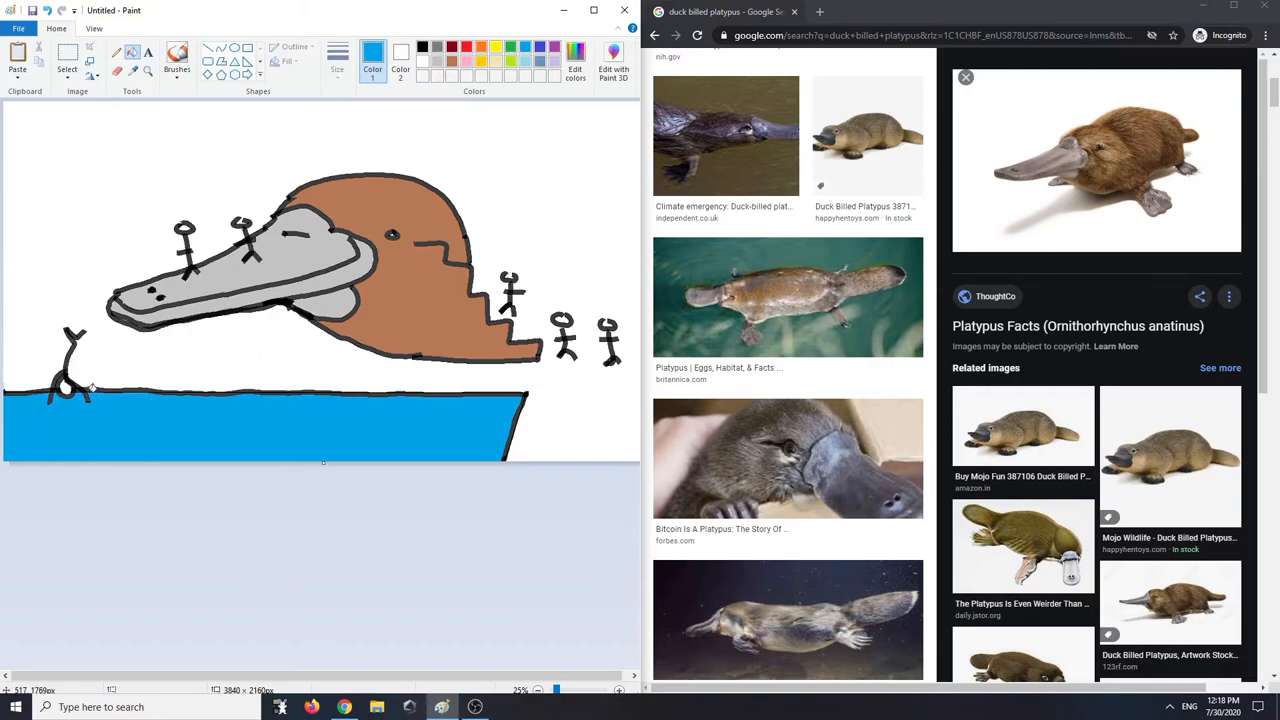
{"action": "mouse_move", "coordinate": [58, 425]}
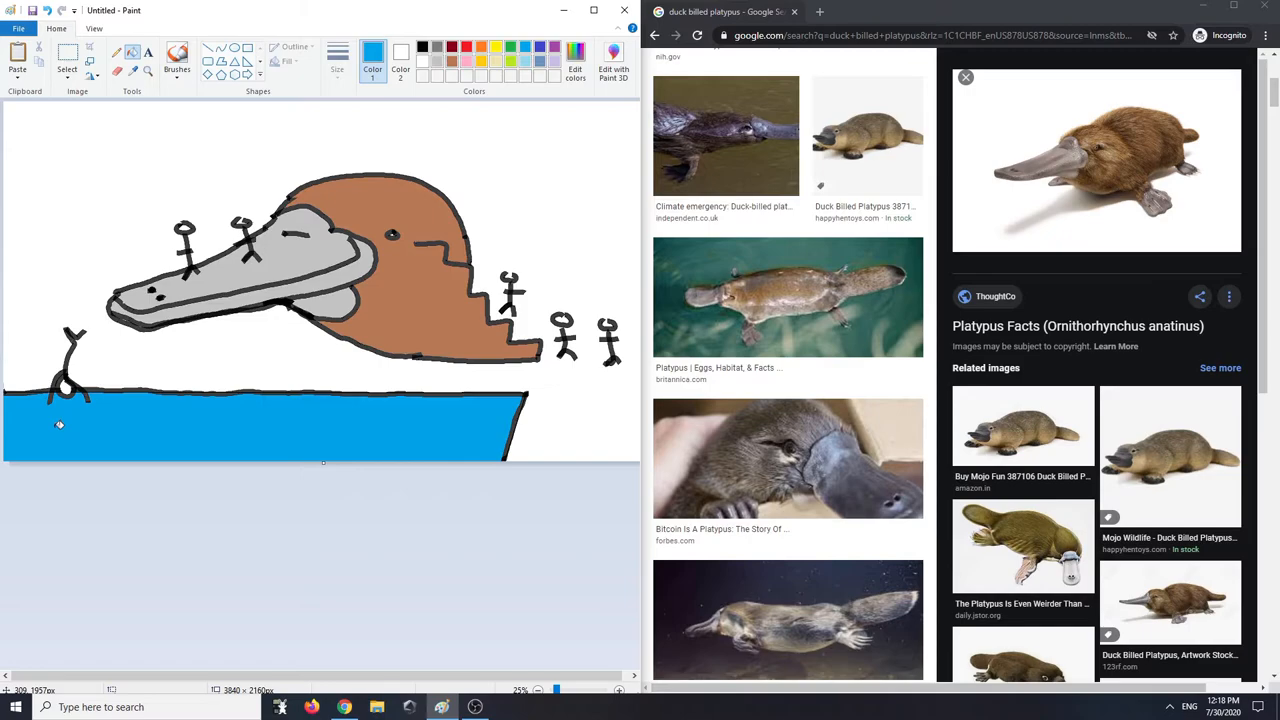
{"action": "mouse_move", "coordinate": [478, 486]}
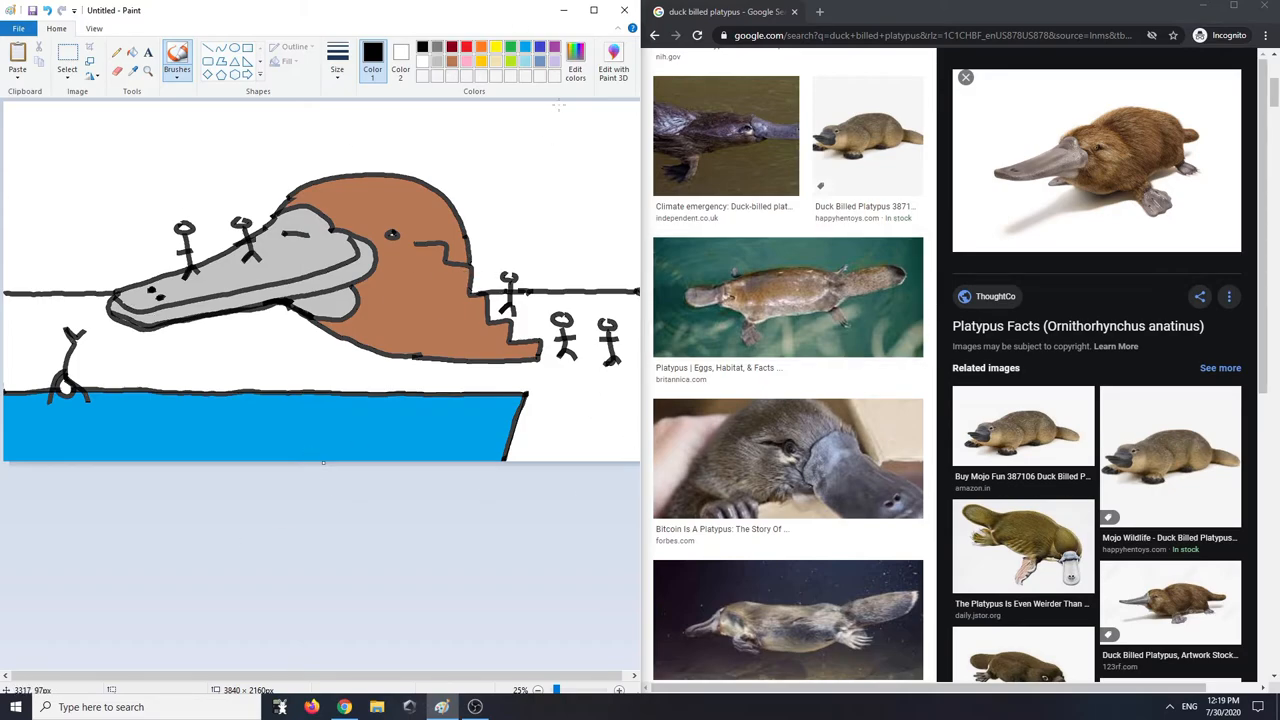
Fill the ground area below the line with gray using the Fill bucket
{"action": "left_click", "coordinate": [422, 47]}
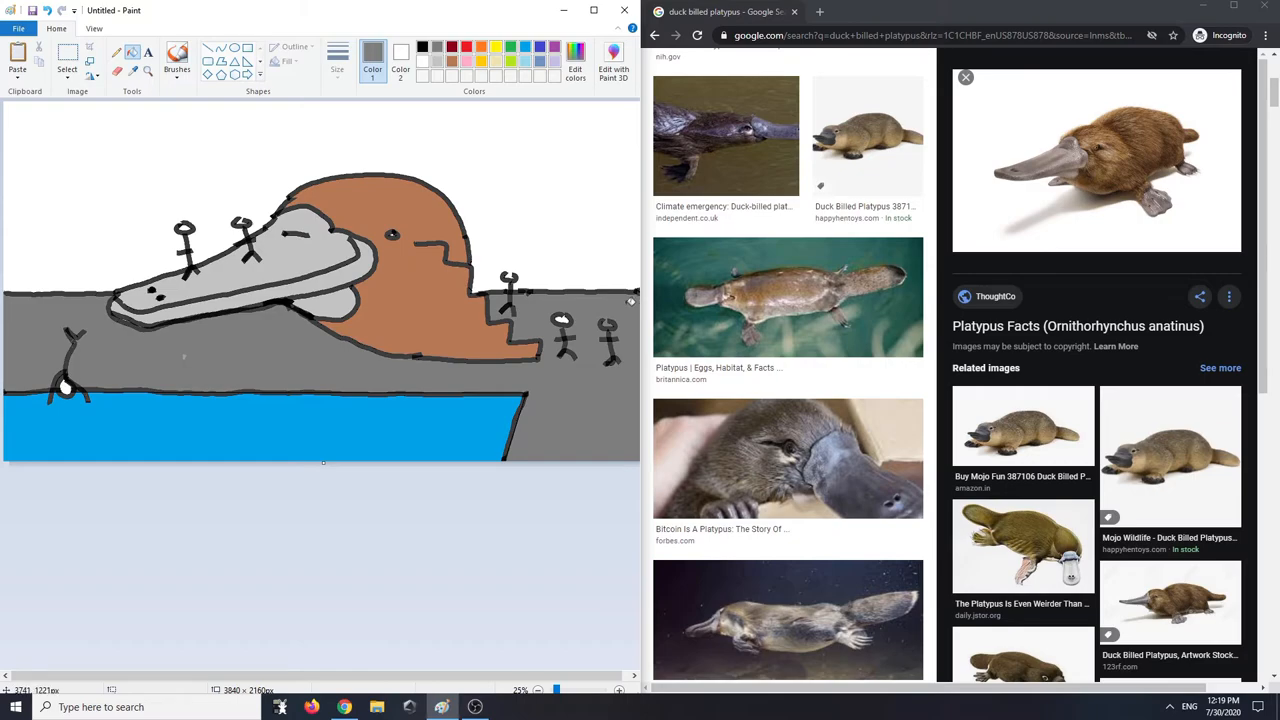
{"action": "mouse_move", "coordinate": [122, 144]}
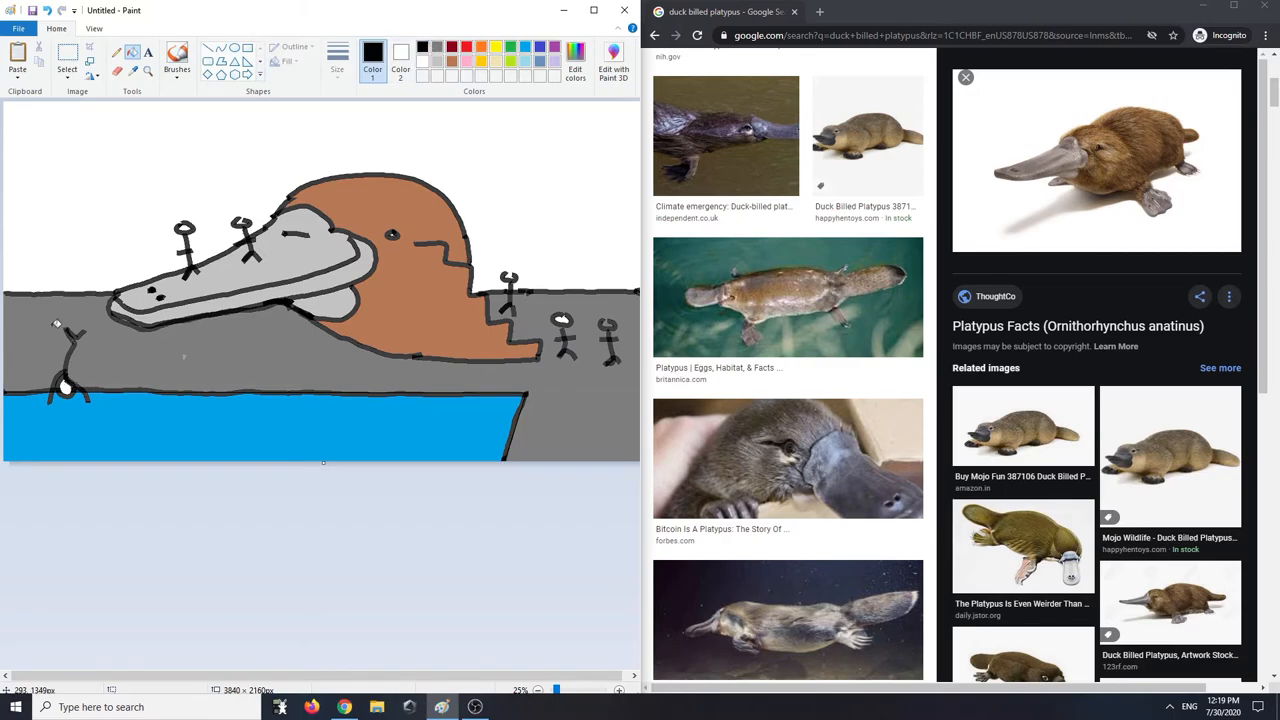
{"action": "left_click", "coordinate": [176, 55]}
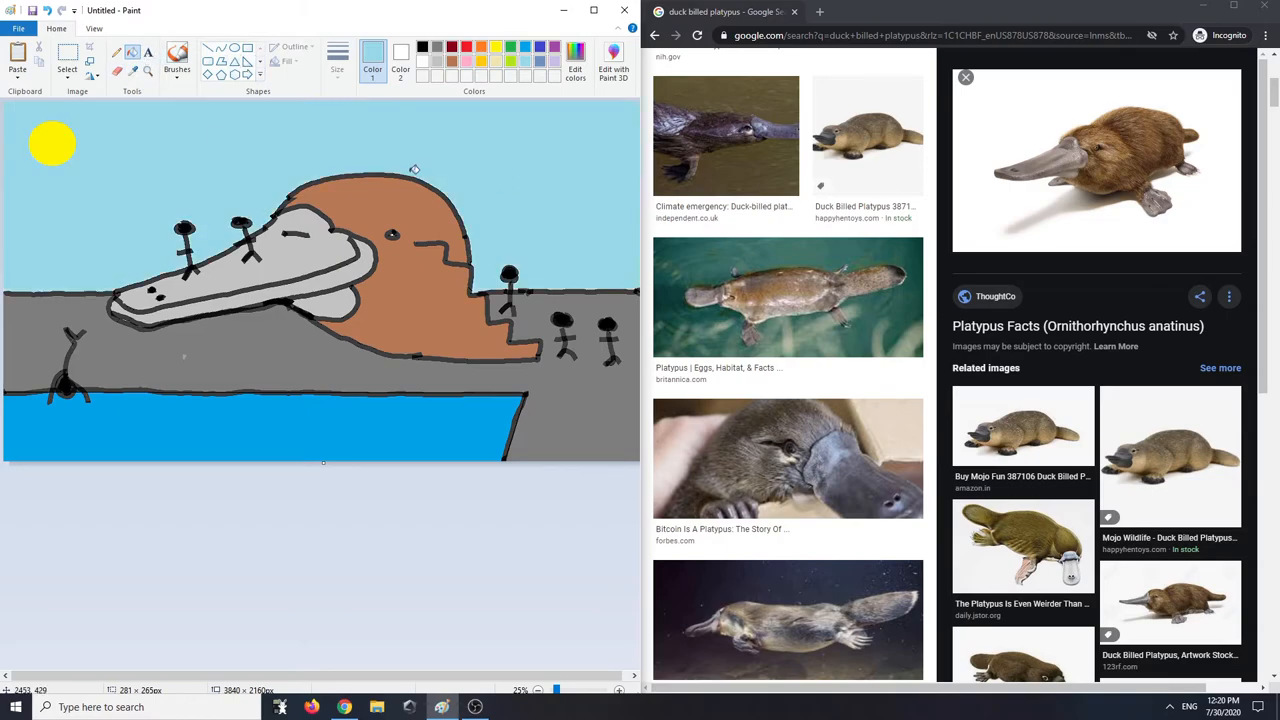
{"action": "mouse_move", "coordinate": [500, 100]}
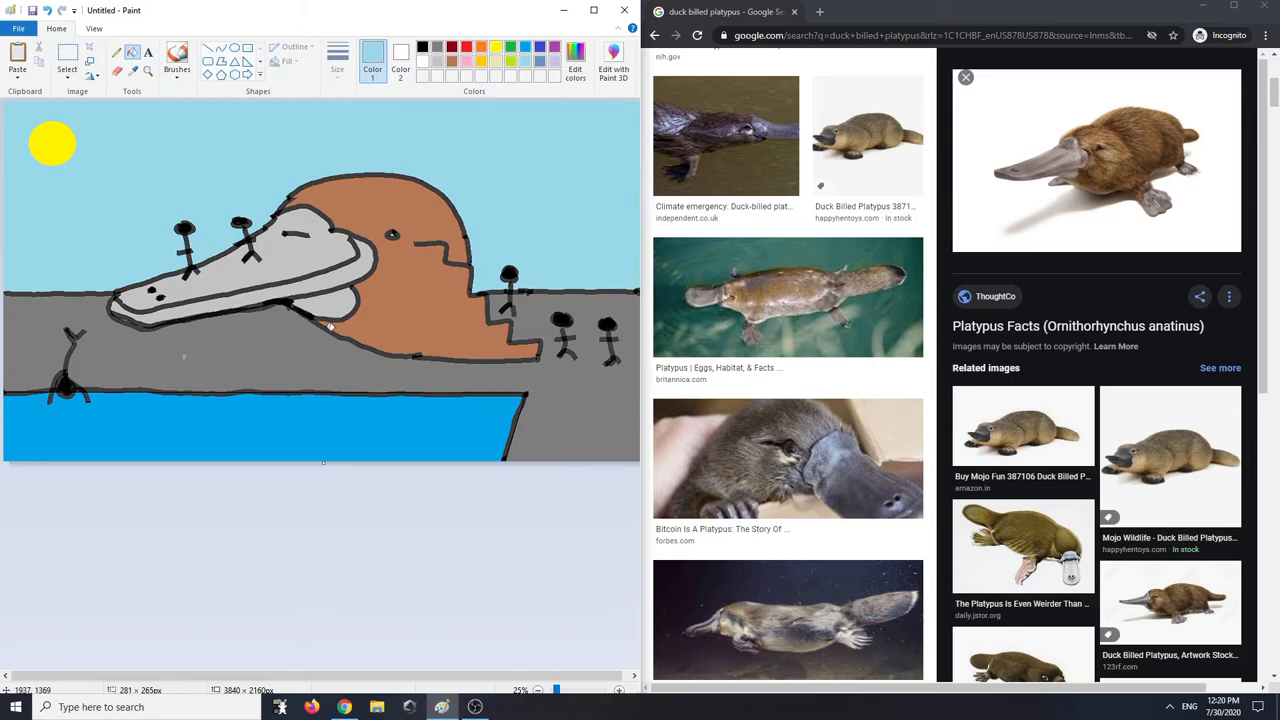
{"action": "mouse_move", "coordinate": [310, 345]}
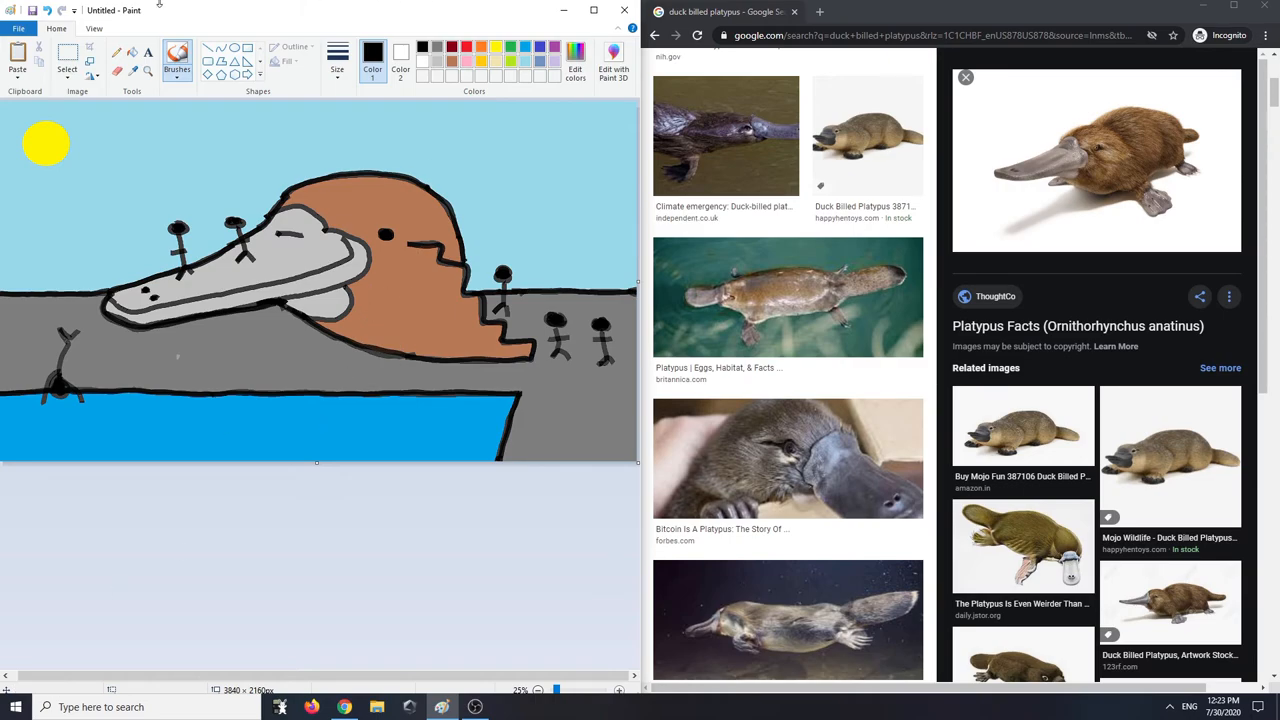
Choose a brush style and write a black signature at the pool's lower right
{"action": "left_click", "coordinate": [177, 55]}
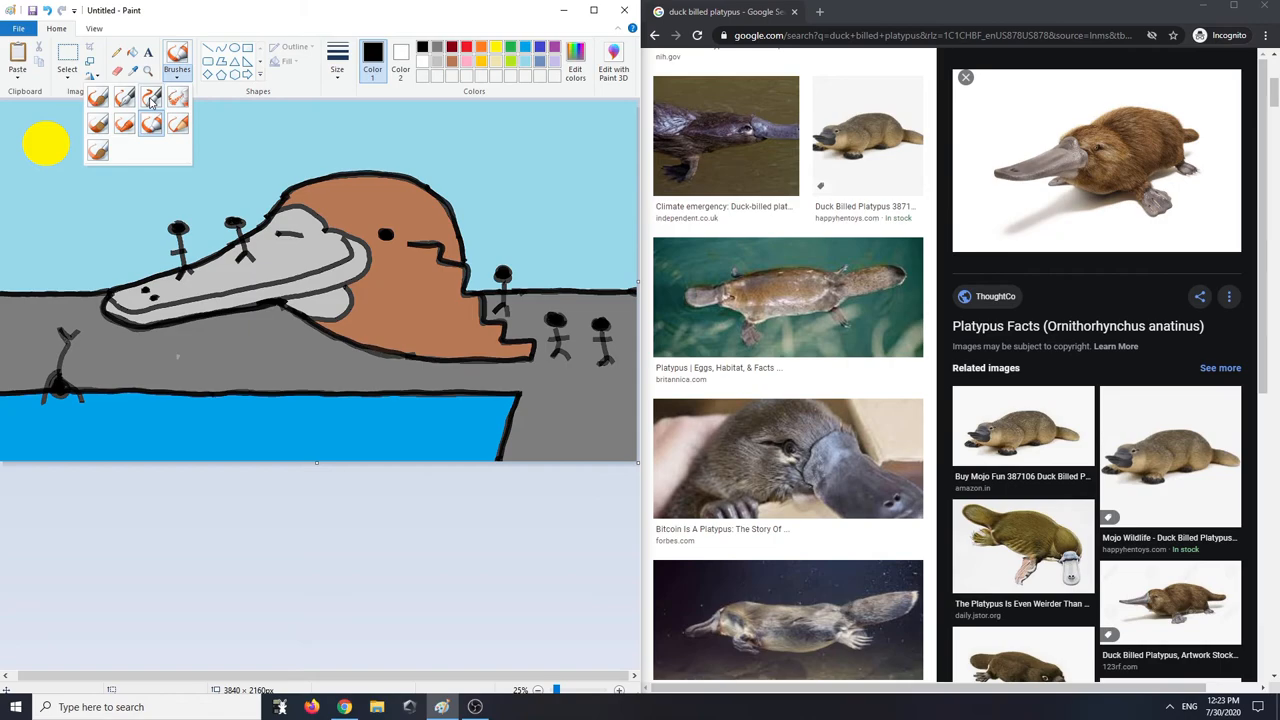
{"action": "left_click", "coordinate": [337, 60]}
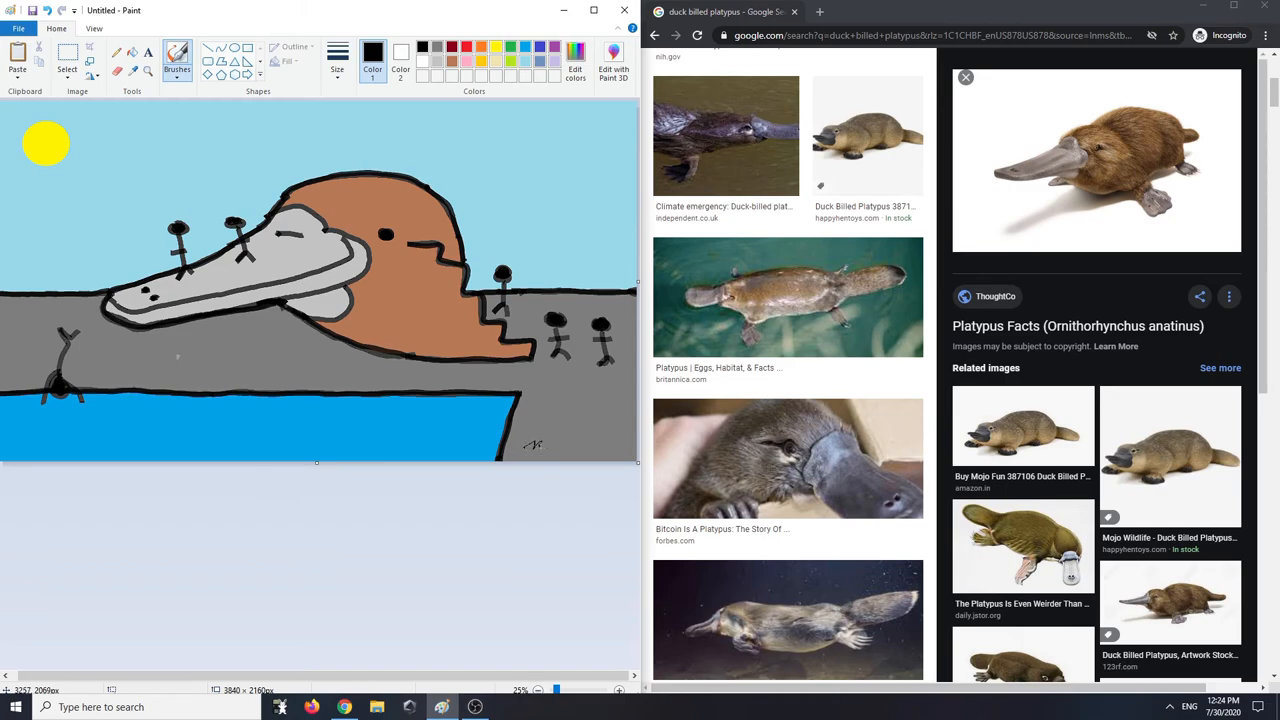
{"action": "left_click_drag", "start_coordinate": [520, 450], "coordinate": [595, 440]}
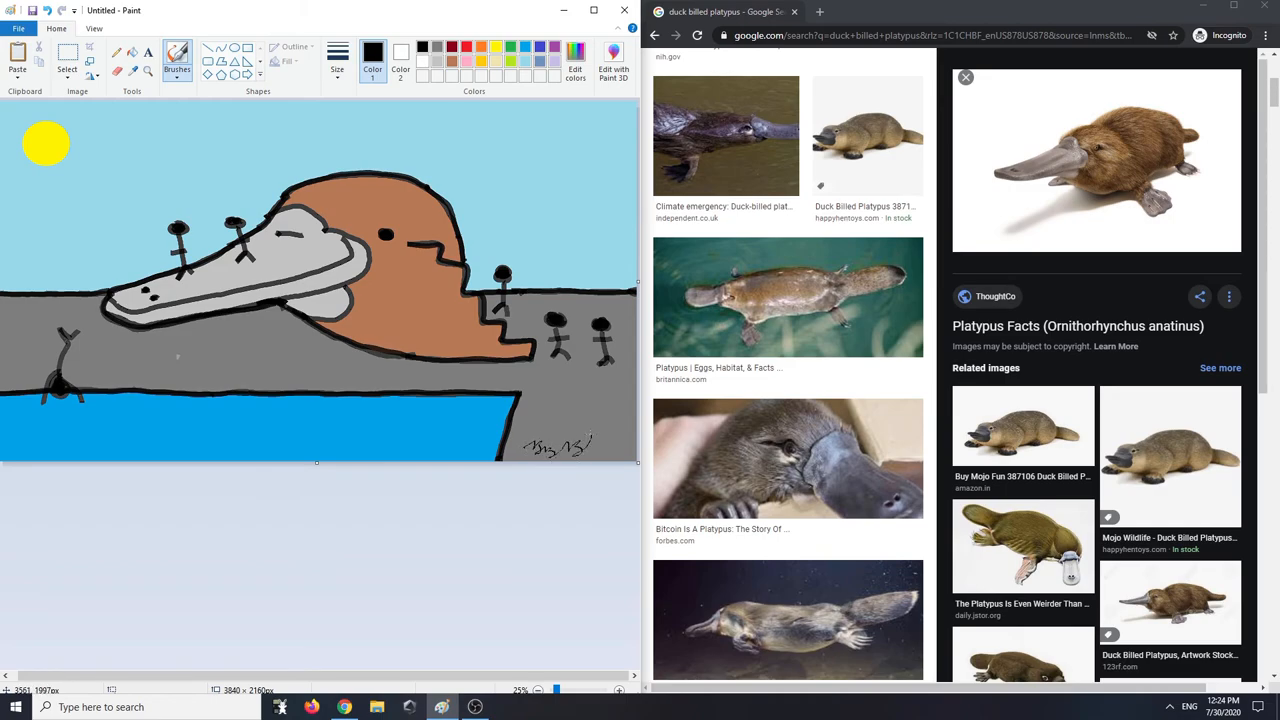